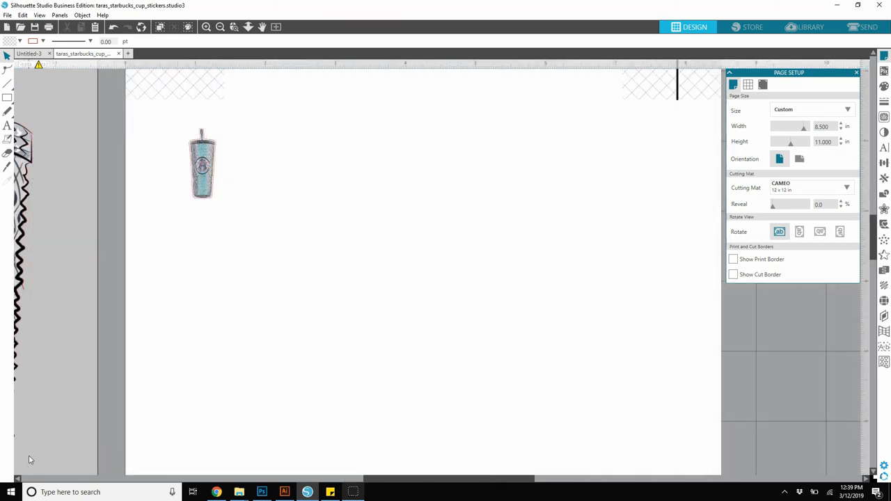
mouse_move(40, 398)
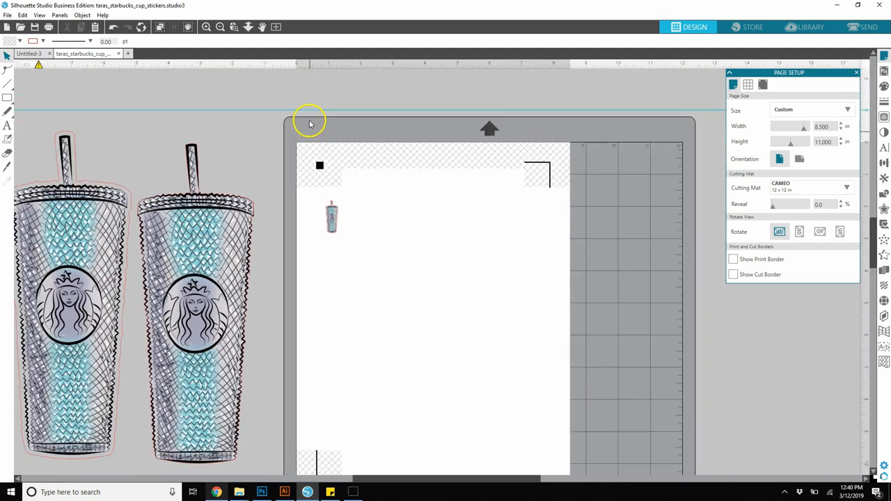
- Select the small cup and drag ruler guides marking the page's top, bottom and side margins
left_click(331, 217)
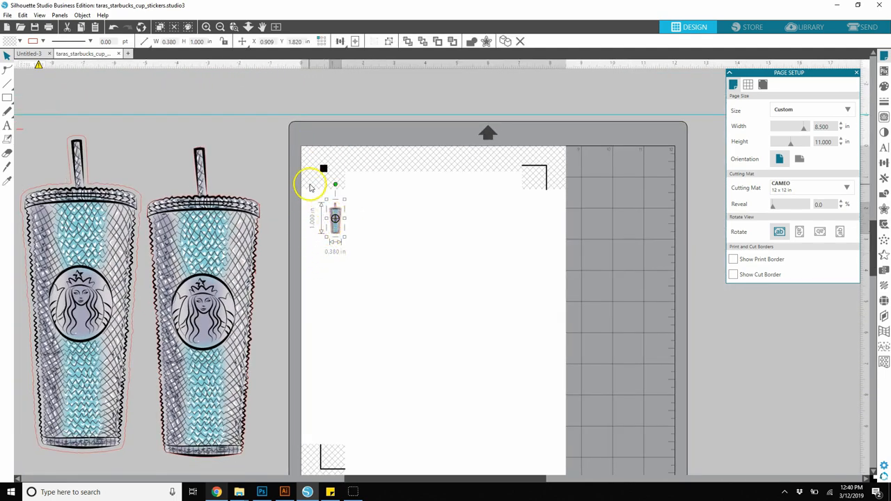
mouse_move(385, 291)
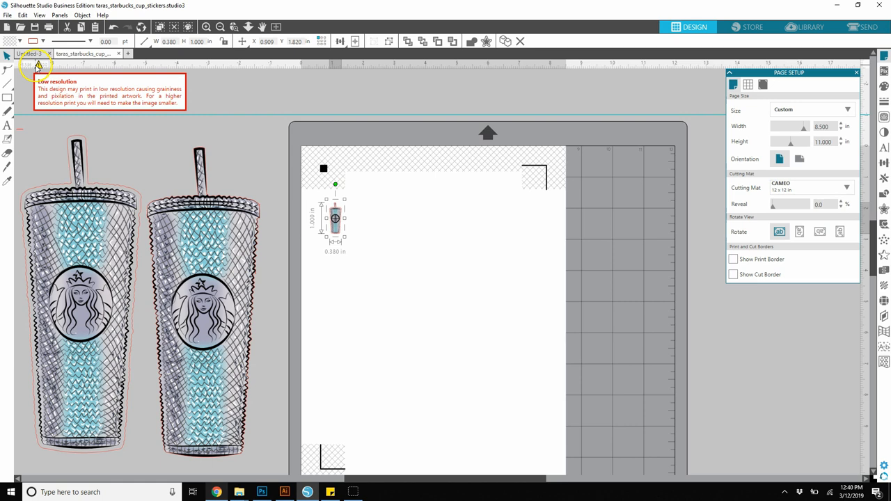
mouse_move(53, 65)
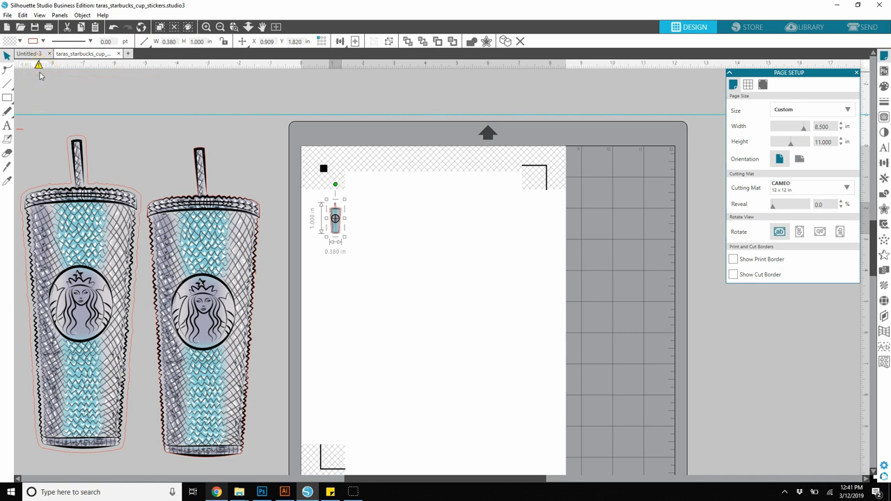
mouse_move(245, 155)
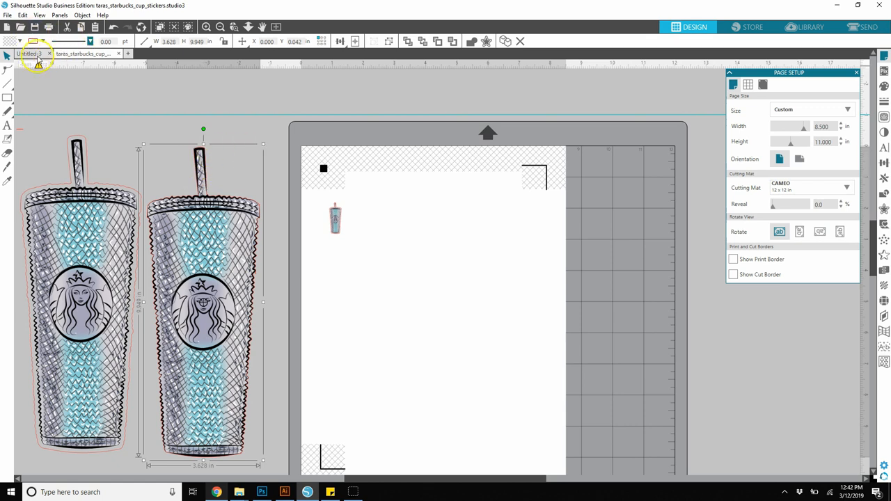
mouse_move(33, 62)
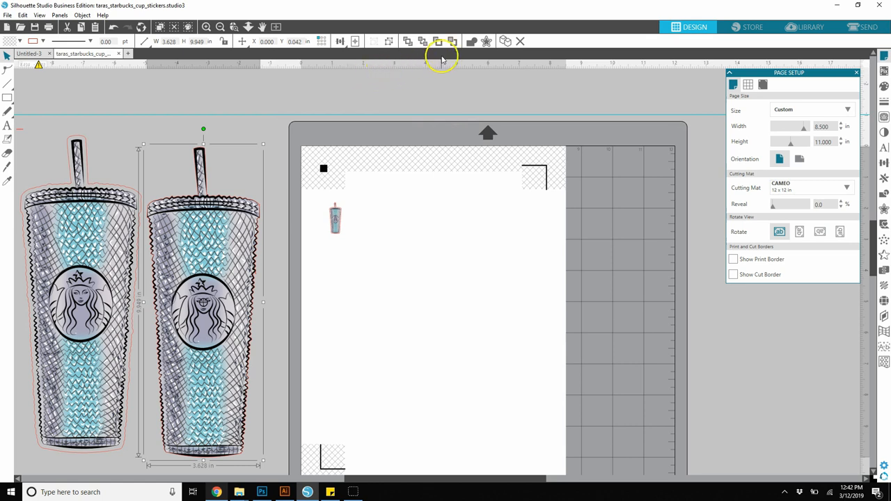
mouse_move(423, 69)
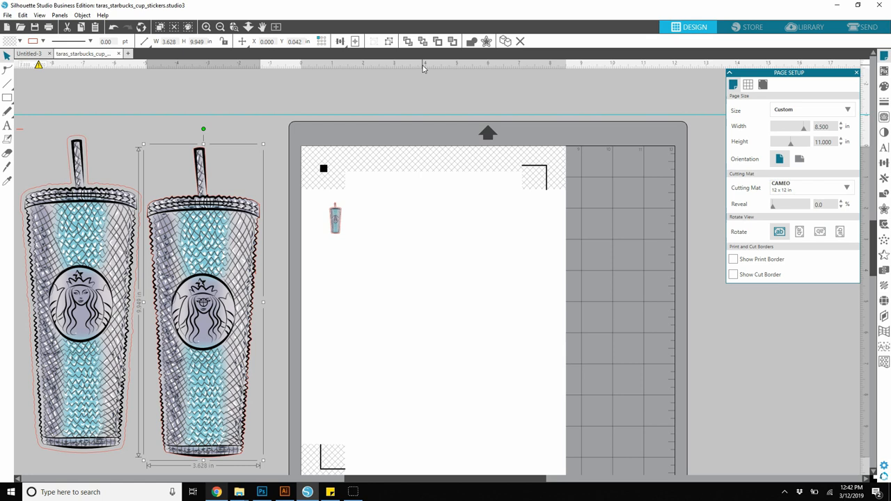
mouse_move(415, 67)
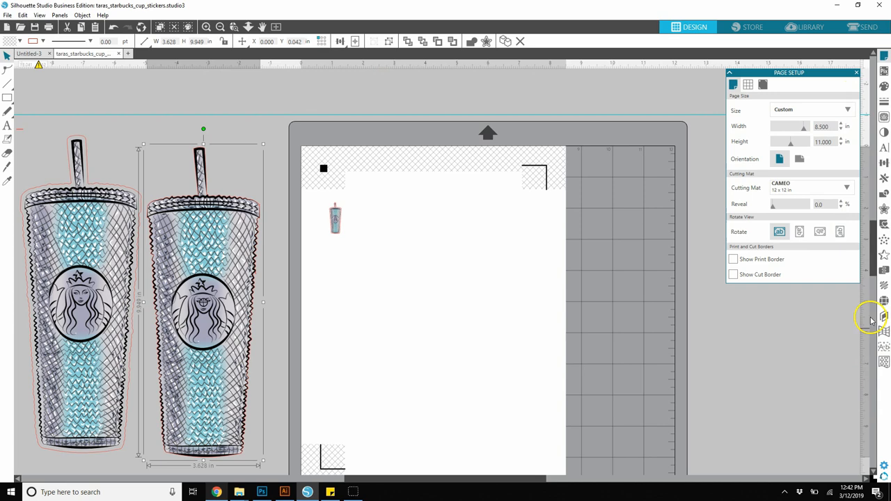
mouse_move(407, 71)
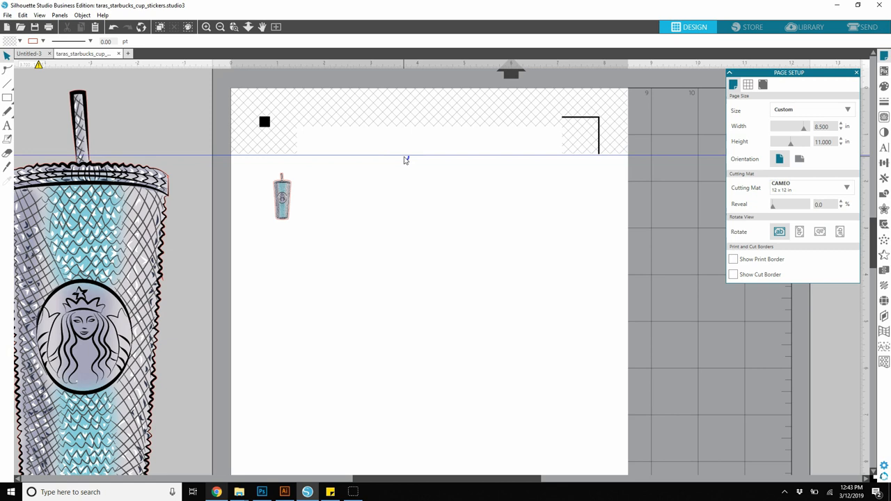
mouse_move(377, 156)
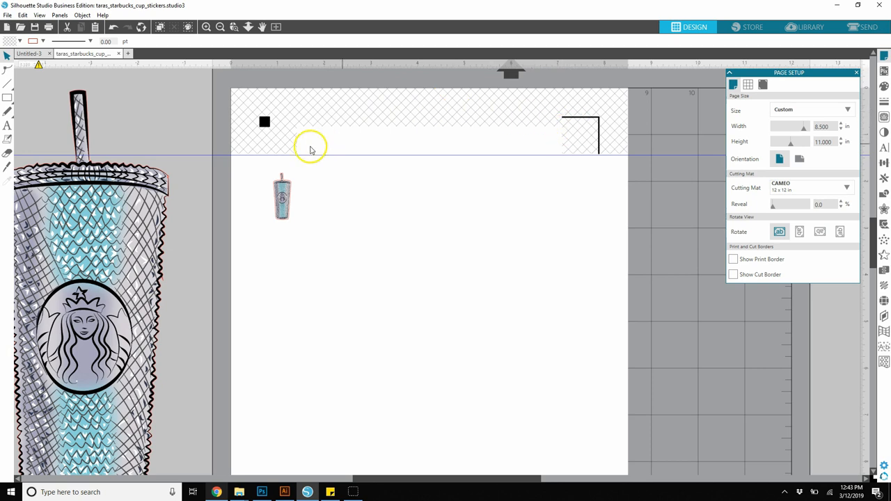
mouse_move(517, 146)
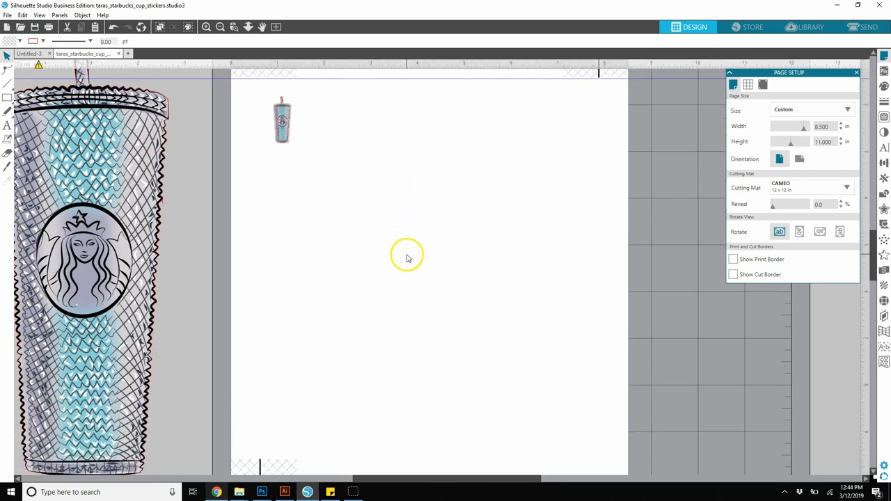
scroll("down", 3)
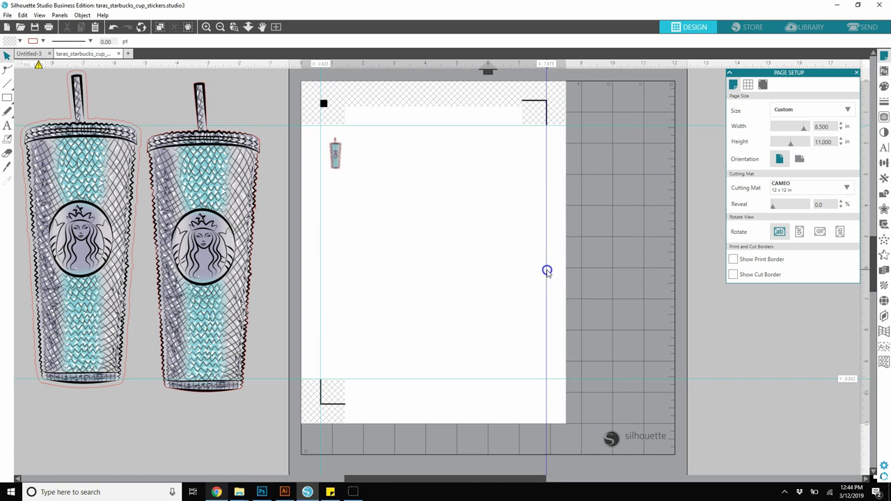
mouse_move(390, 181)
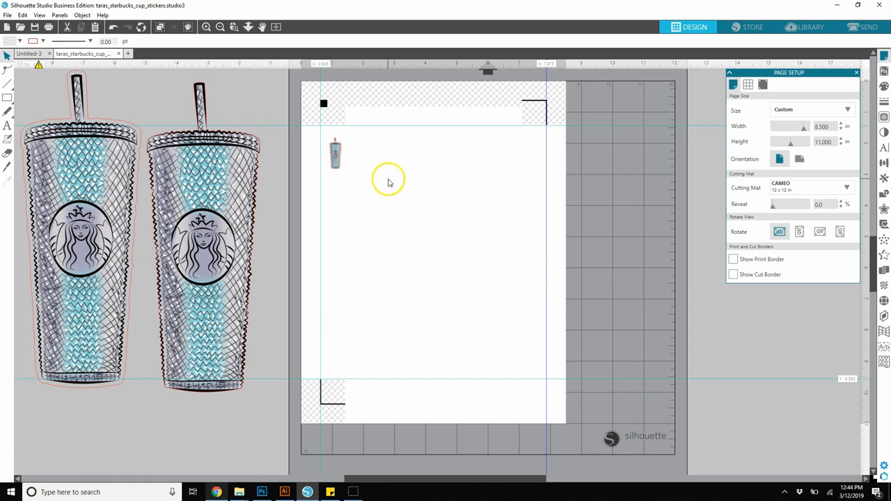
mouse_move(484, 188)
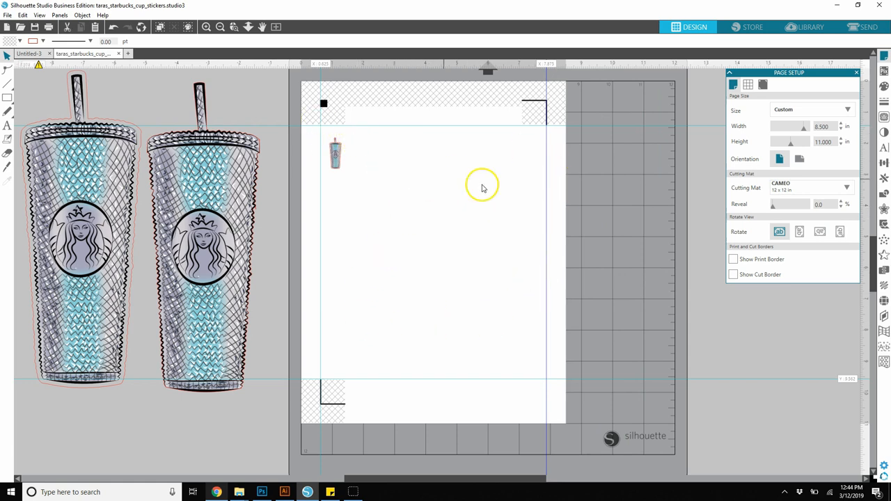
mouse_move(392, 281)
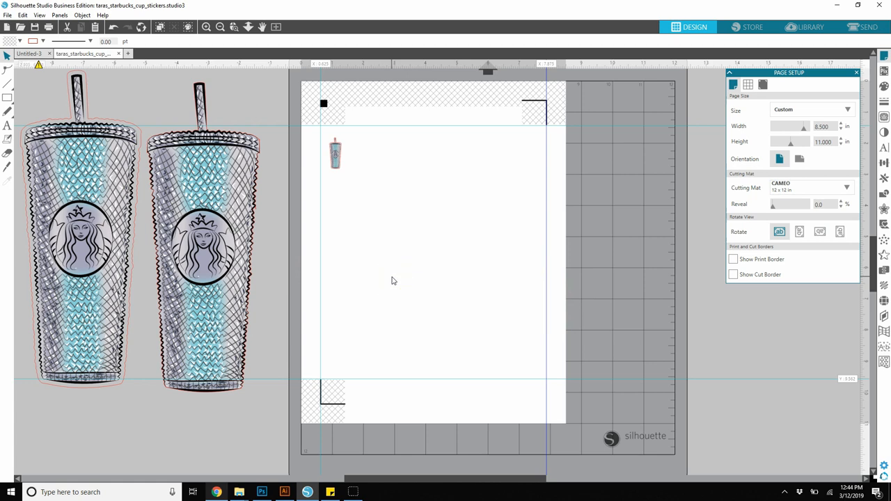
mouse_move(440, 47)
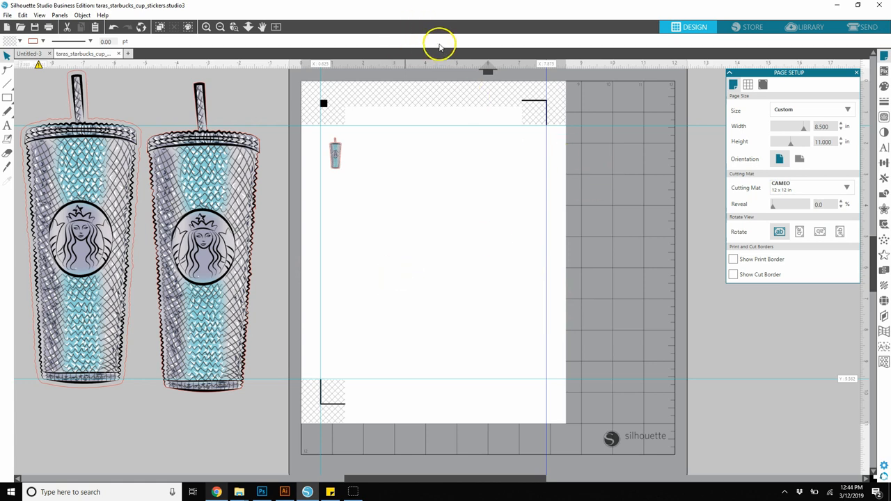
mouse_move(440, 49)
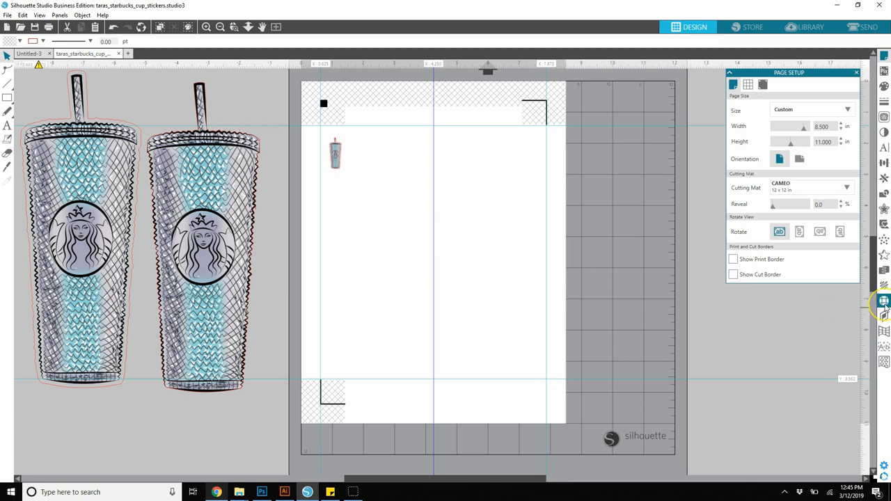
mouse_move(481, 67)
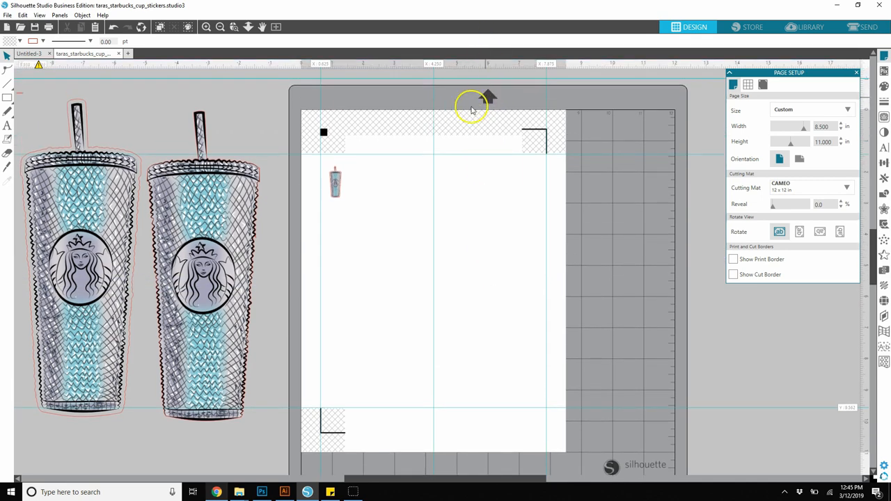
- Drag horizontal guides onto the 8.5 x 11 in page near the top and middle
scroll("down", 3)
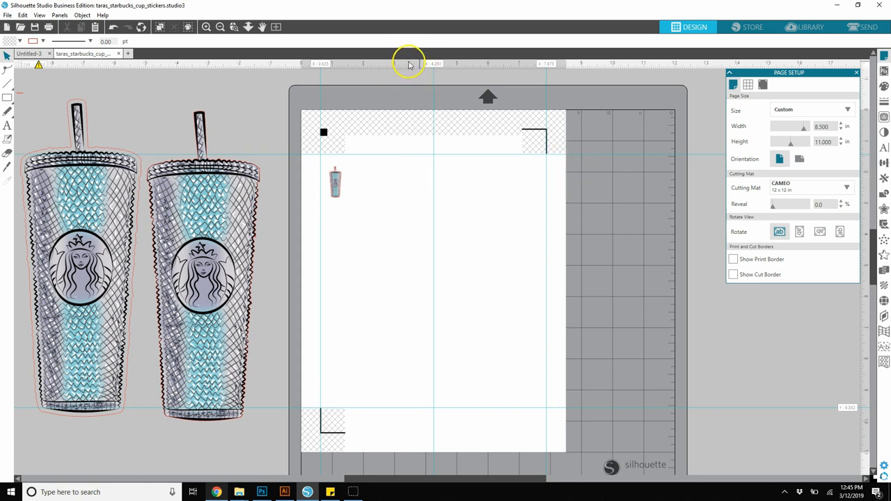
mouse_move(342, 75)
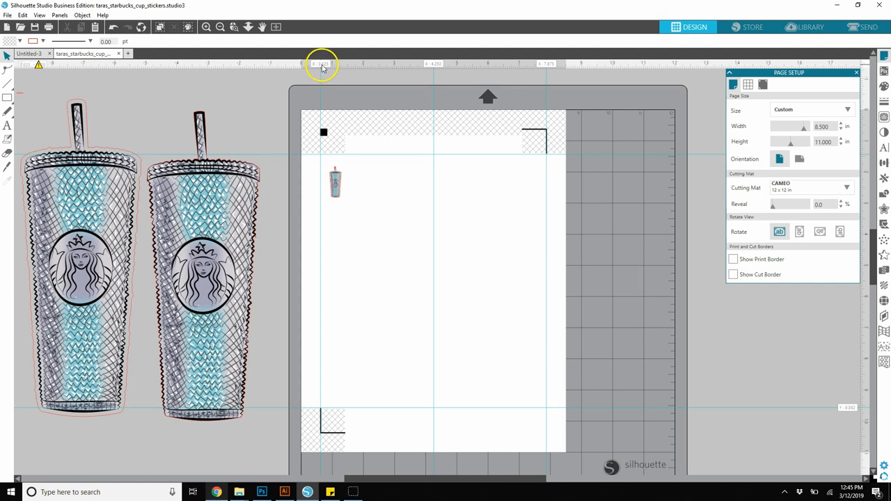
mouse_move(337, 58)
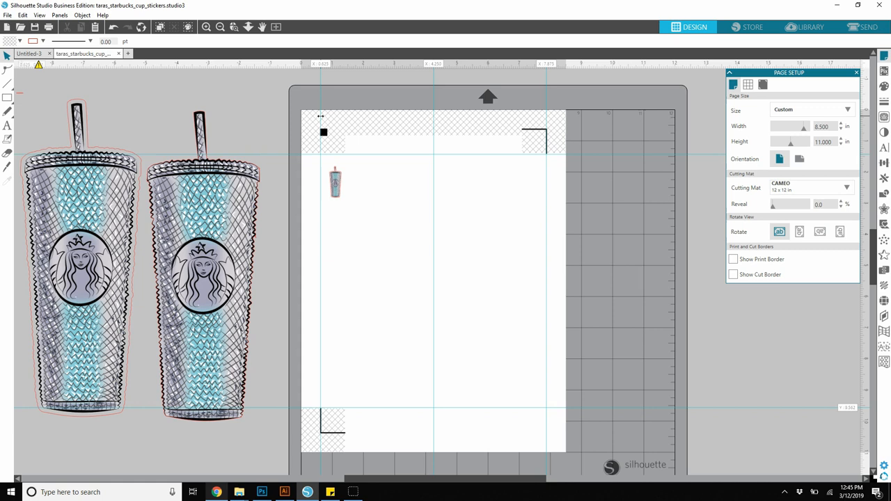
mouse_move(551, 70)
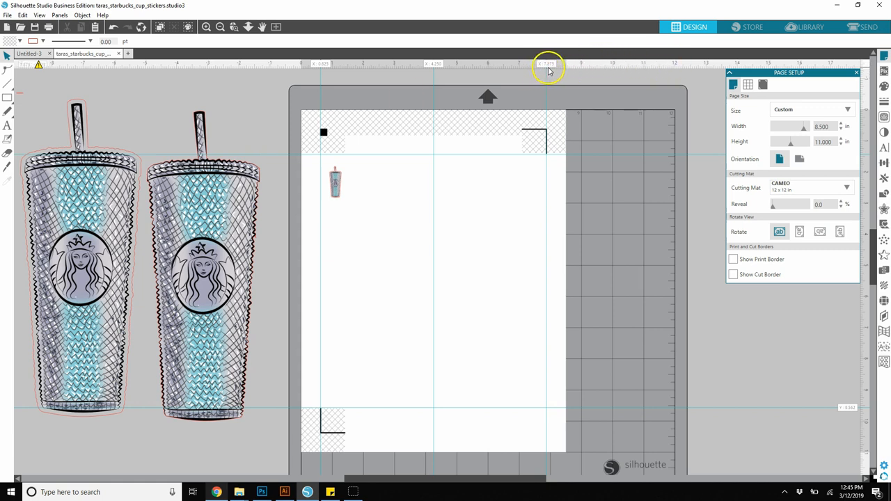
mouse_move(546, 67)
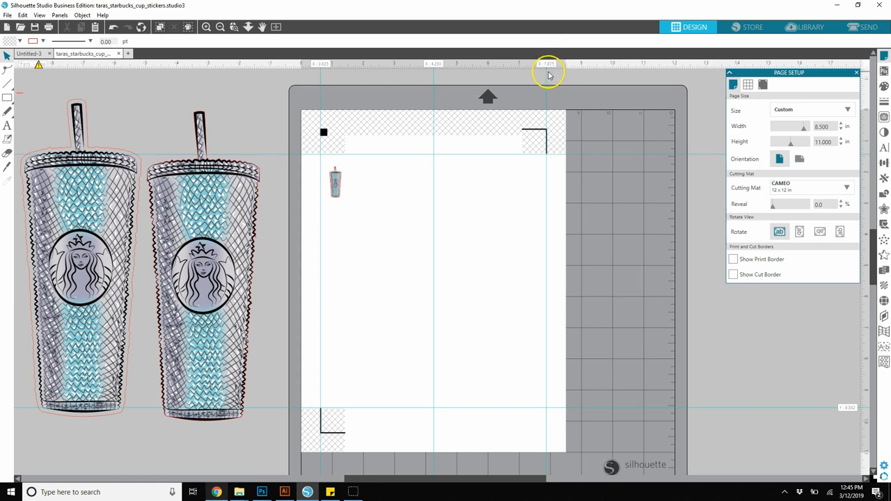
mouse_move(429, 78)
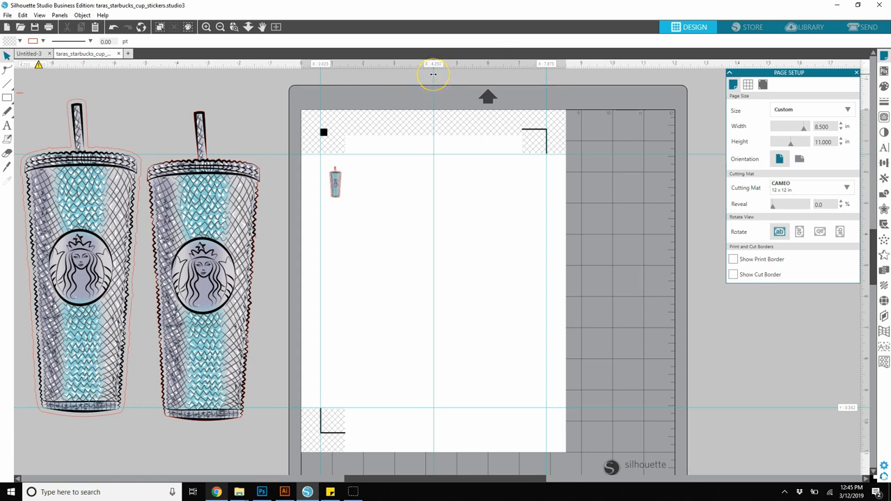
mouse_move(432, 174)
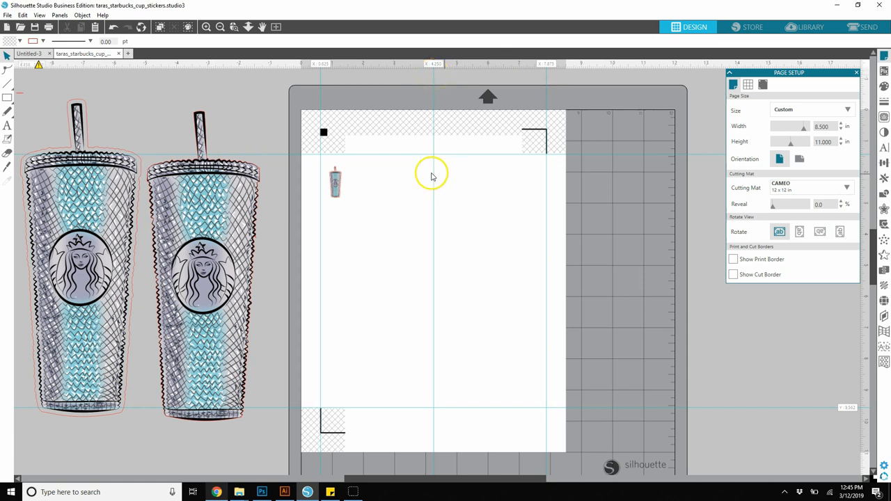
mouse_move(494, 364)
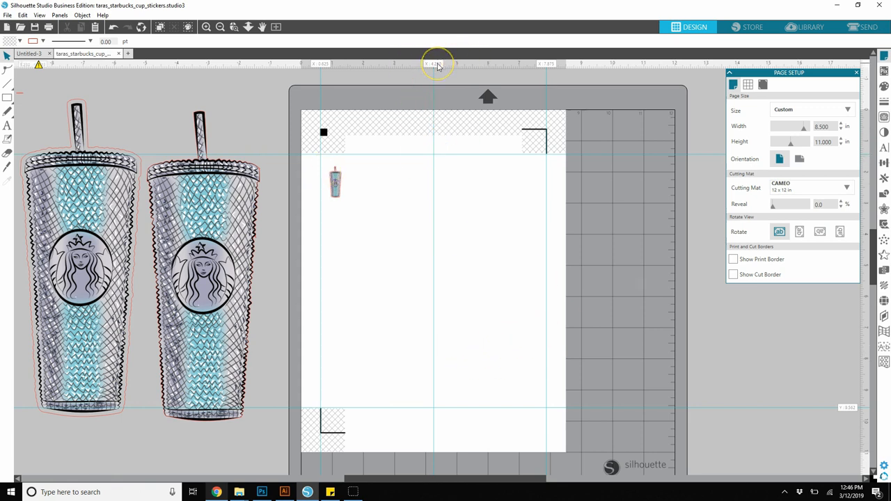
mouse_move(844, 409)
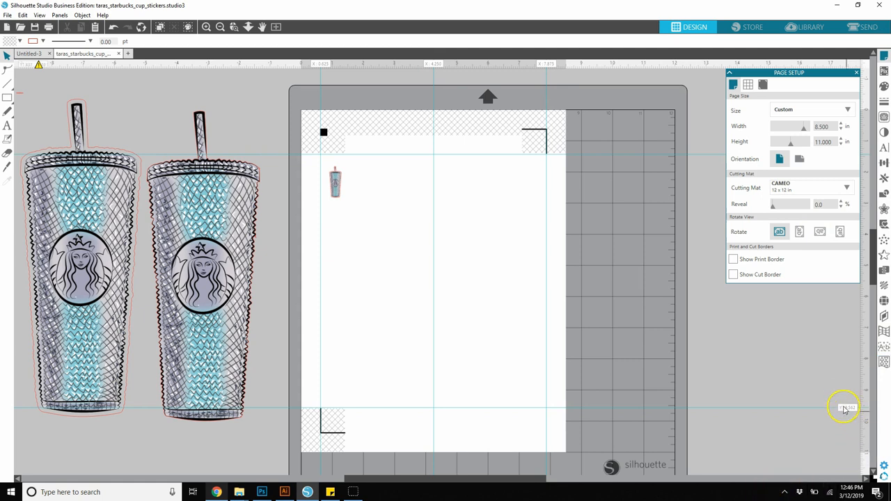
mouse_move(774, 87)
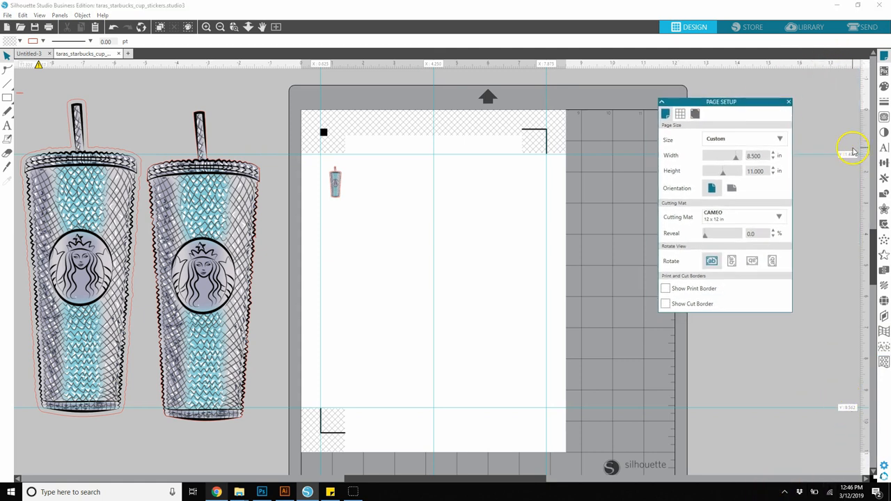
mouse_move(459, 172)
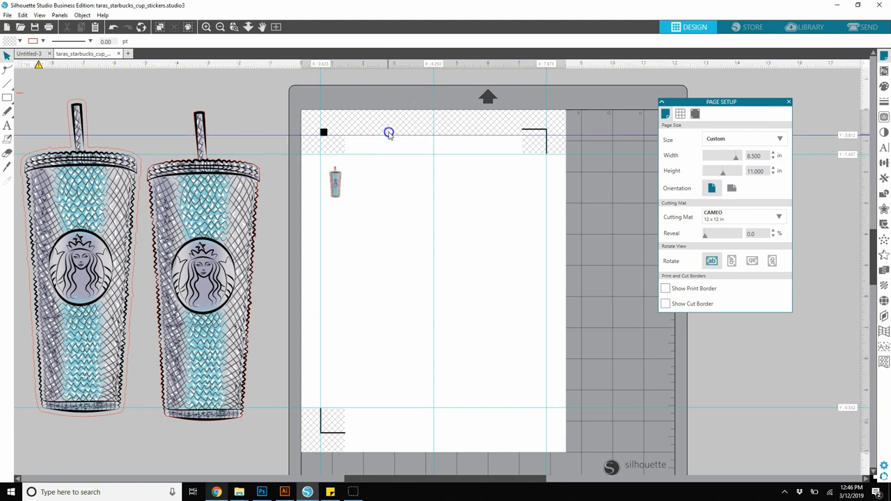
left_click_drag(388, 132, 398, 267)
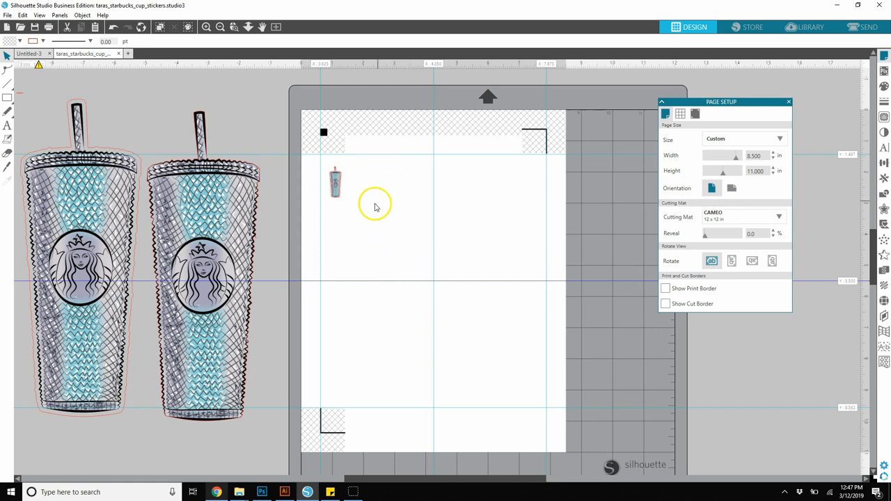
mouse_move(498, 335)
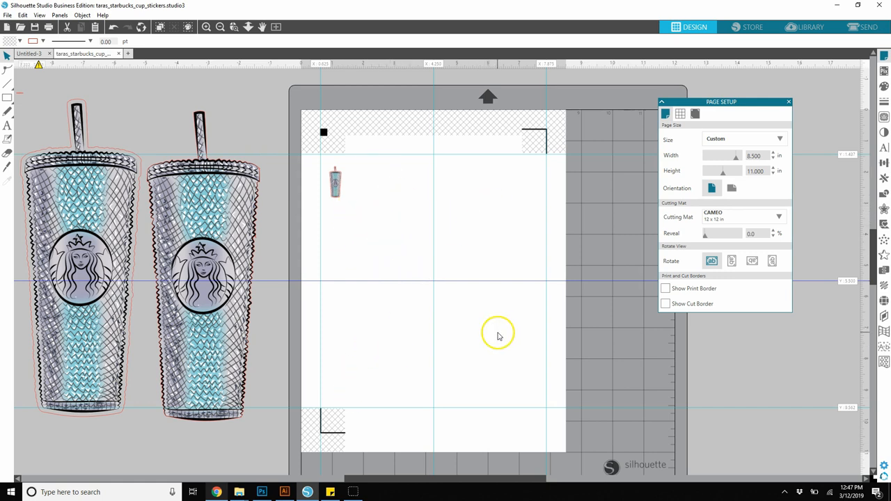
mouse_move(465, 281)
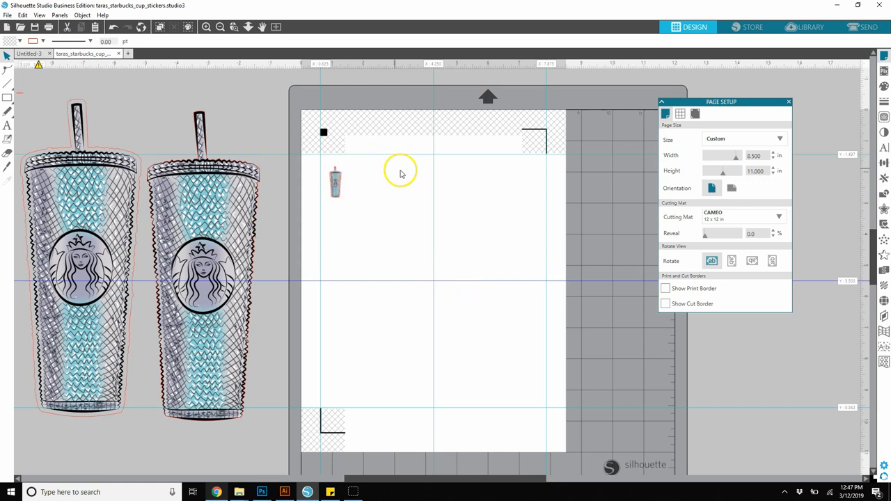
mouse_move(426, 179)
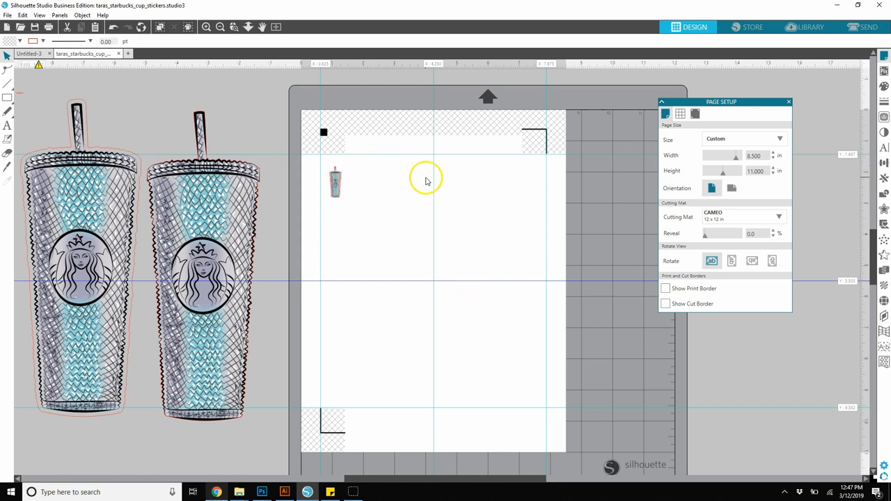
mouse_move(409, 263)
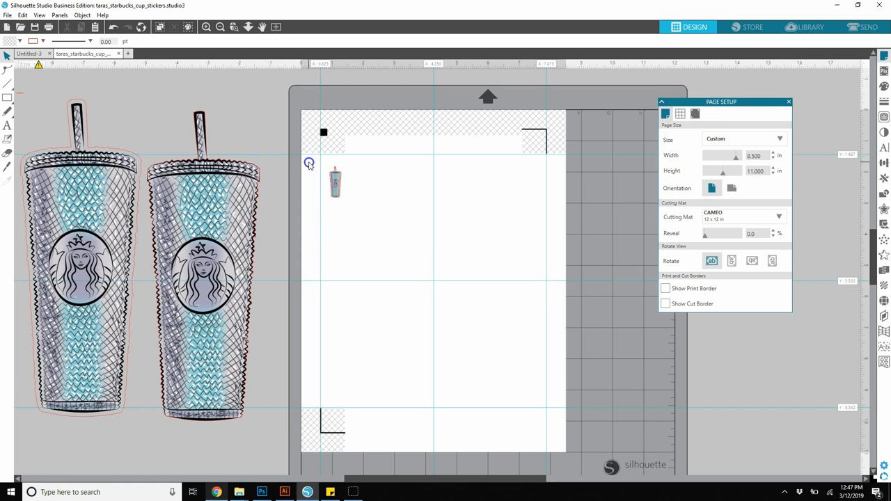
- Duplicate the selected cup sticker to its right using the Replicate panel
left_click(335, 188)
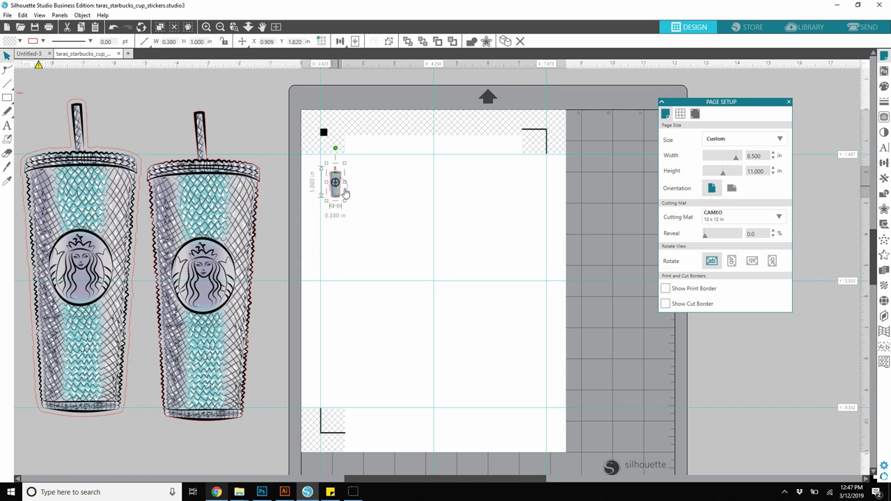
mouse_move(390, 204)
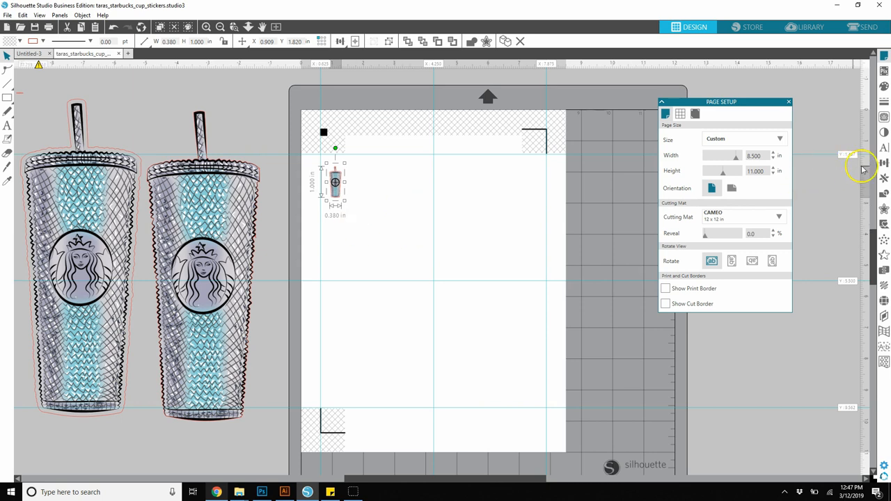
mouse_move(883, 187)
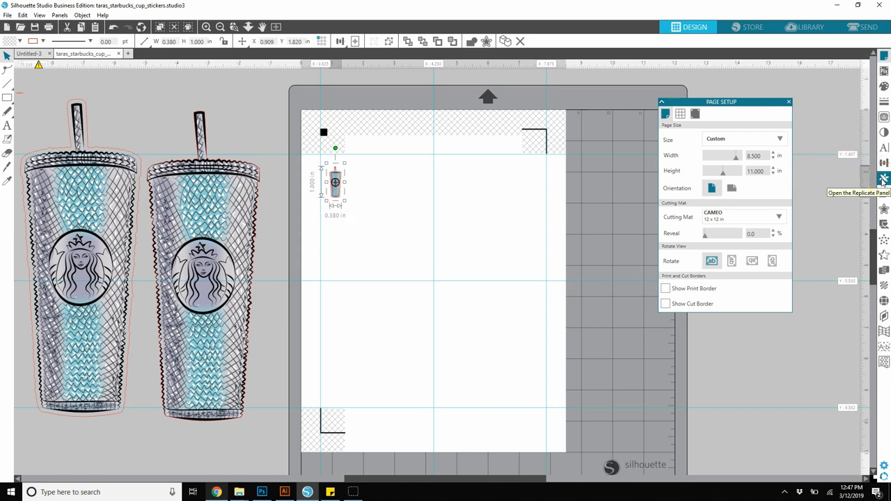
left_click(885, 184)
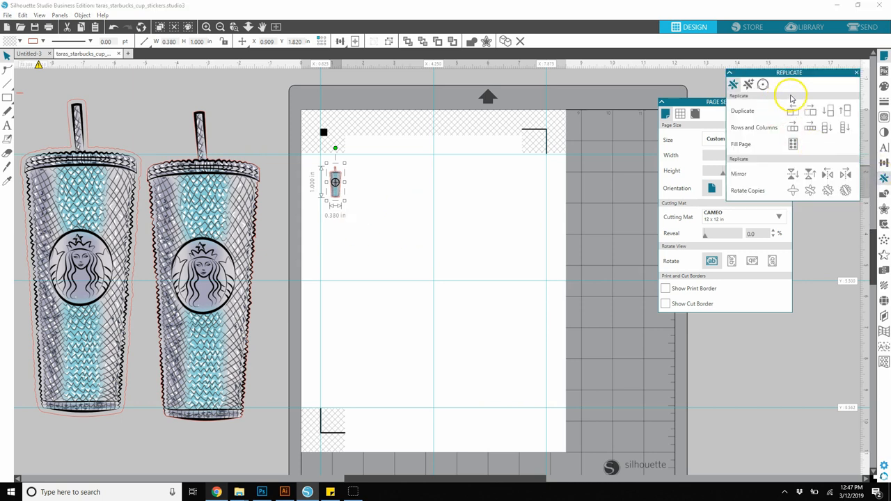
mouse_move(796, 128)
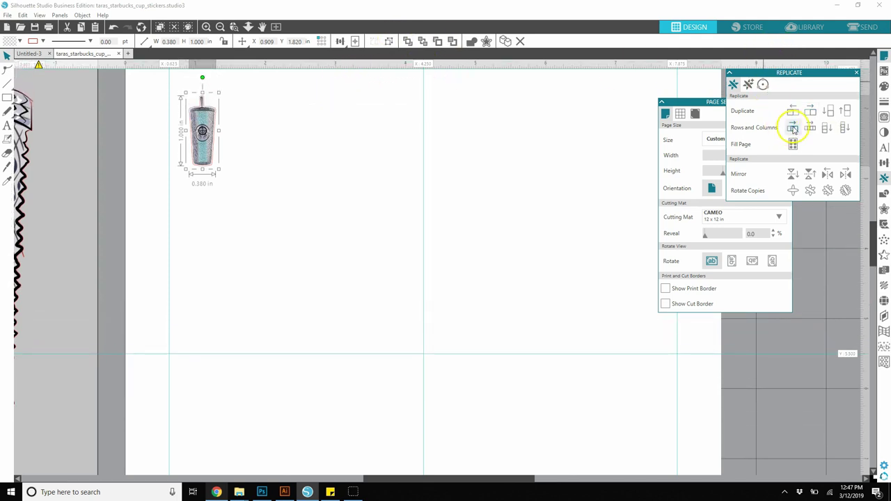
mouse_move(807, 128)
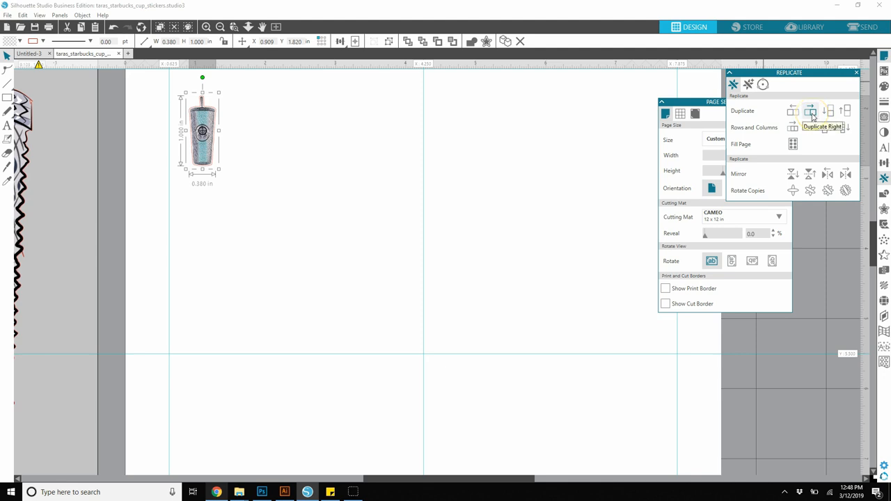
left_click(806, 110)
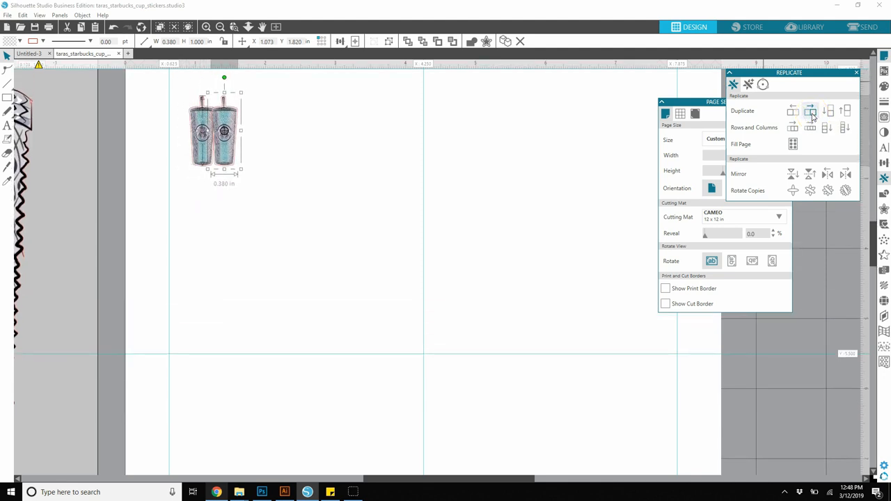
left_click(790, 110)
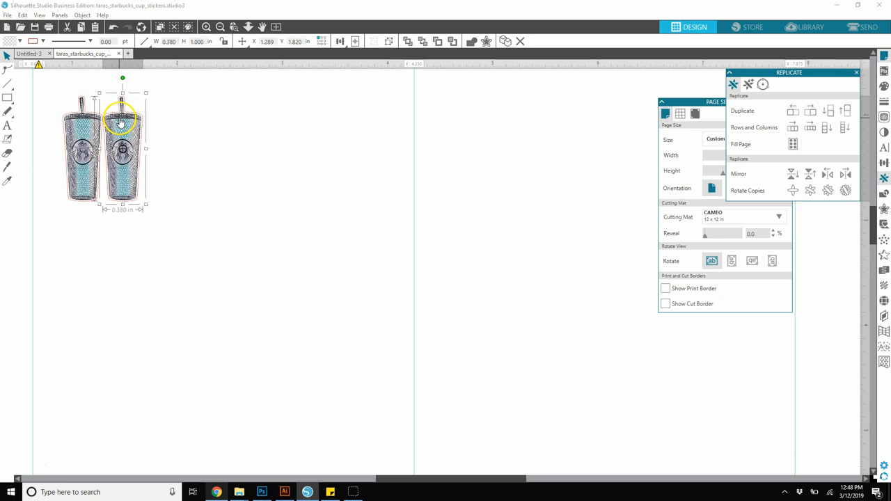
mouse_move(175, 142)
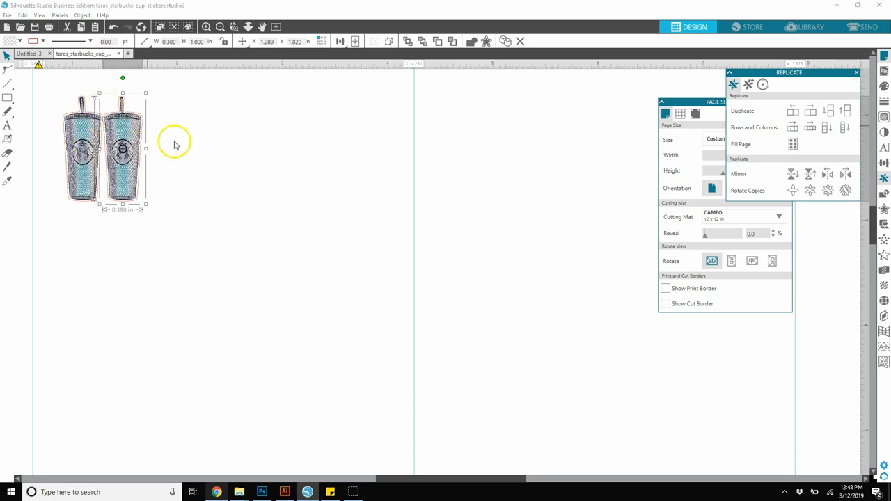
mouse_move(221, 179)
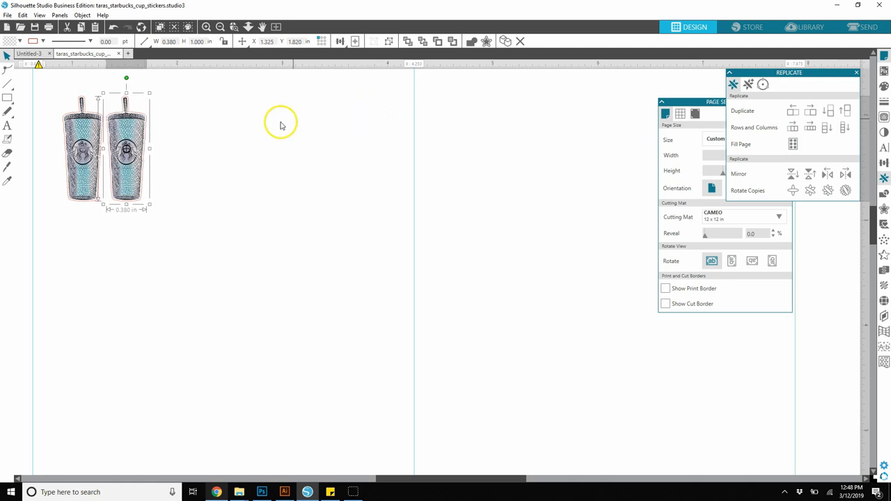
left_click(278, 131)
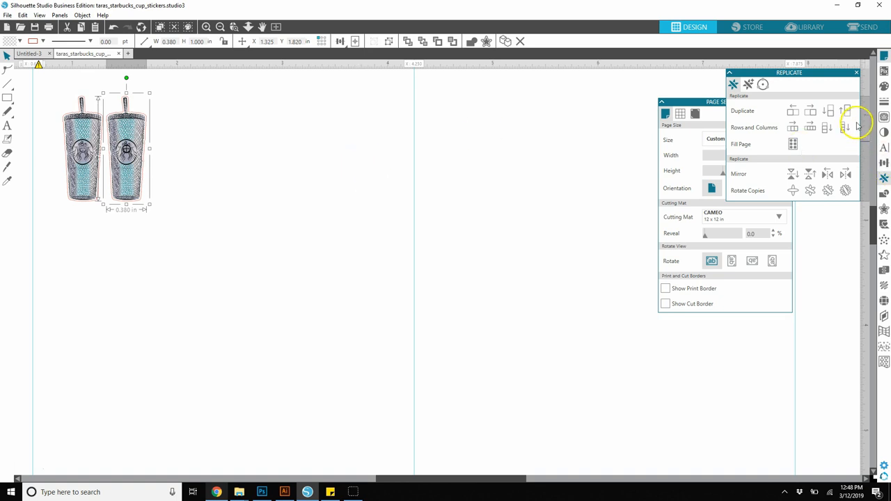
left_click(809, 110)
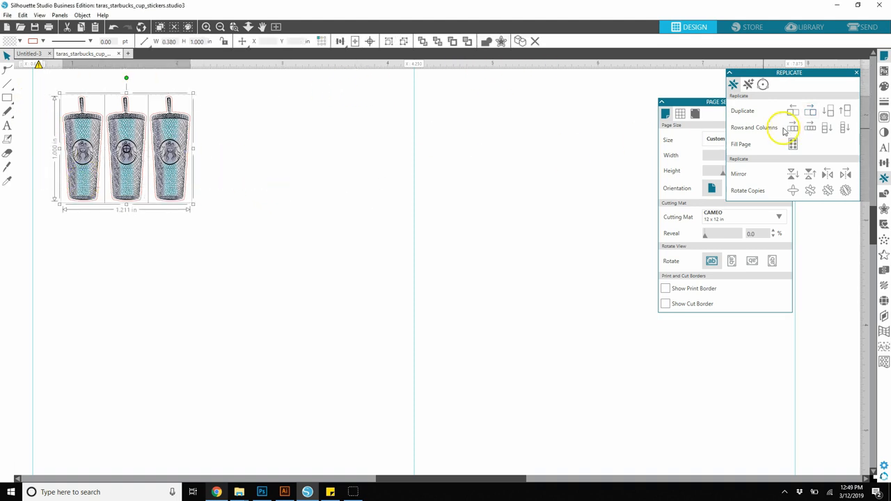
mouse_move(793, 111)
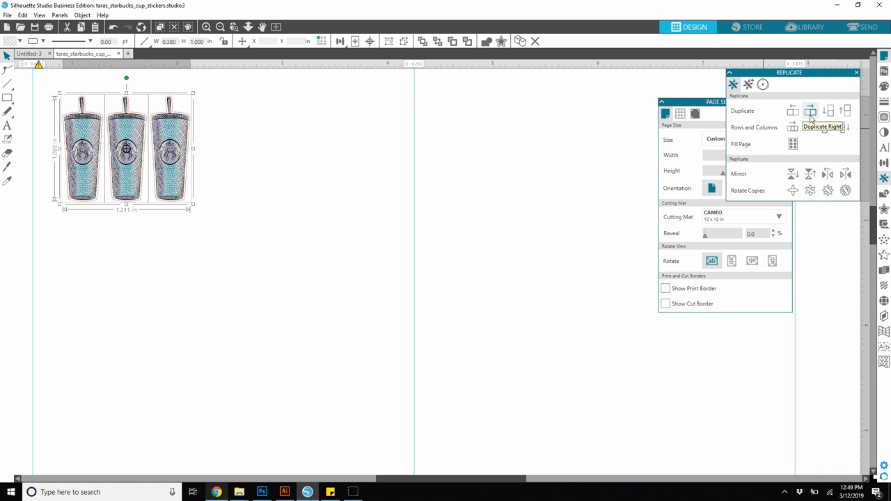
- Duplicate the cups rightward until seven sit in a row across the page top
left_click(791, 110)
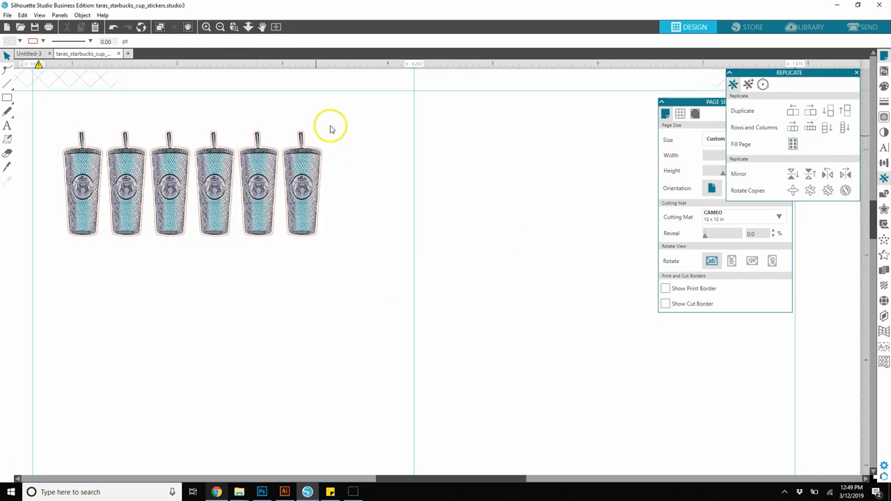
mouse_move(362, 187)
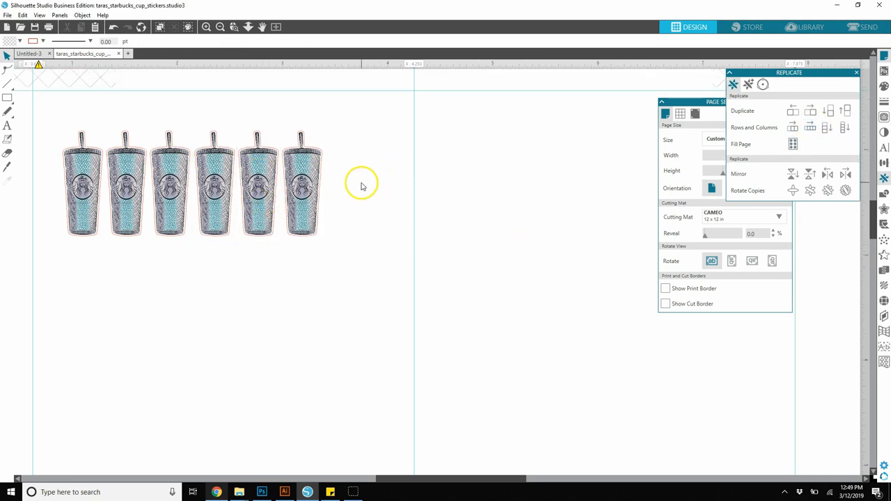
left_click(304, 183)
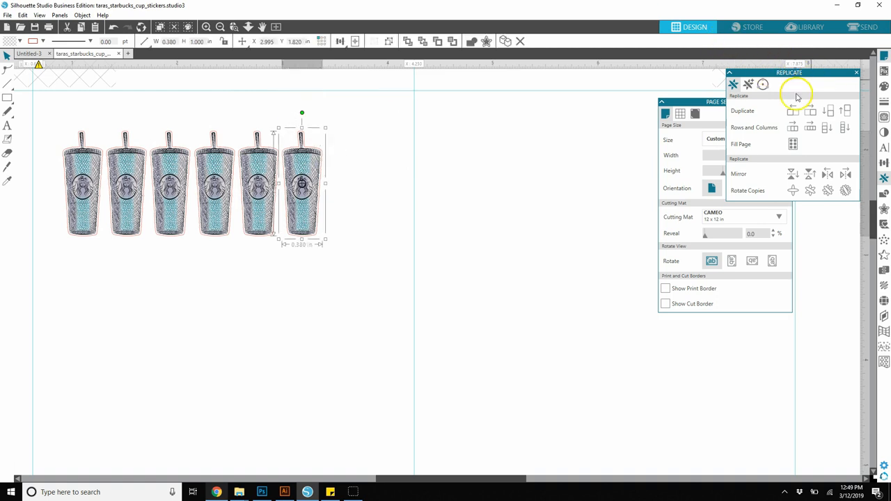
left_click(824, 112)
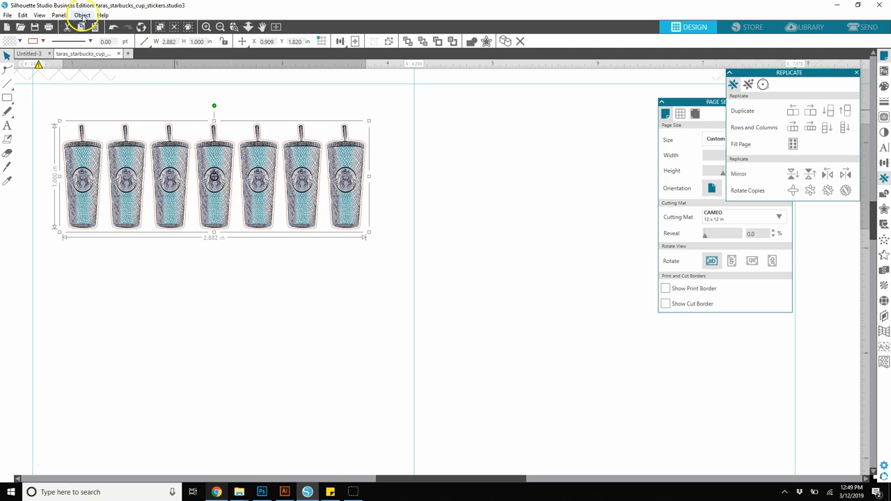
left_click(85, 17)
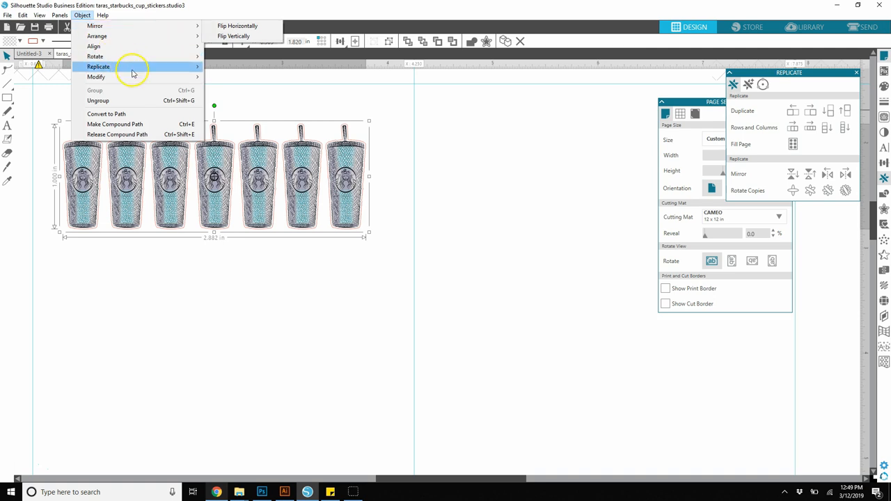
left_click(295, 103)
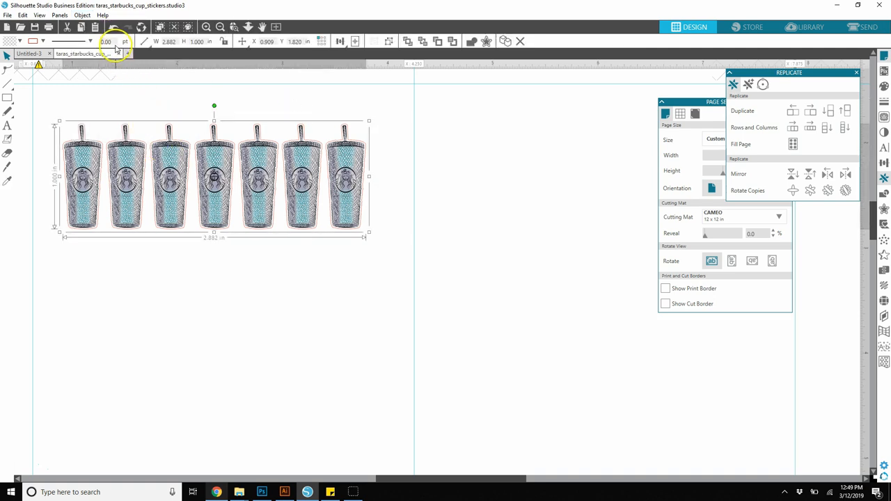
left_click(89, 17)
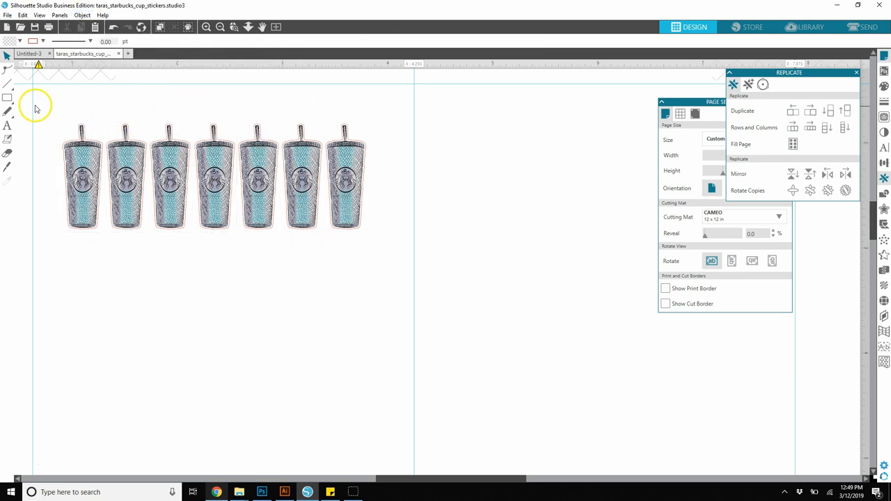
left_click(212, 178)
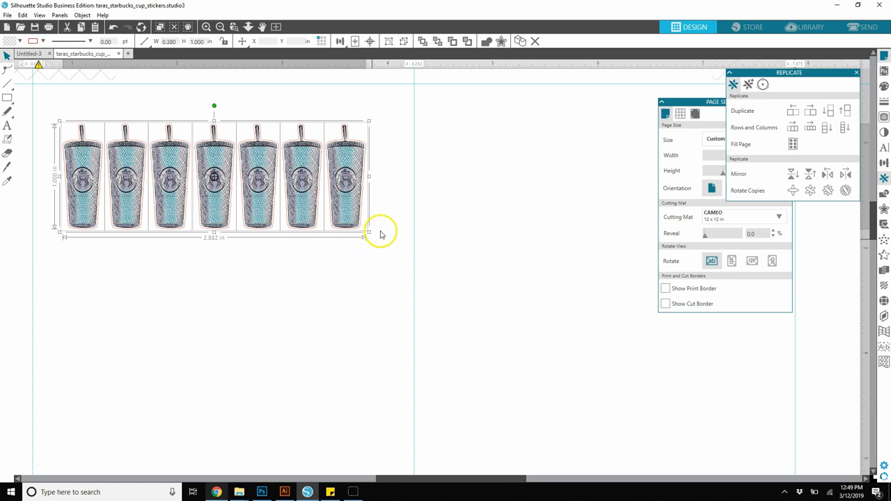
left_click(83, 16)
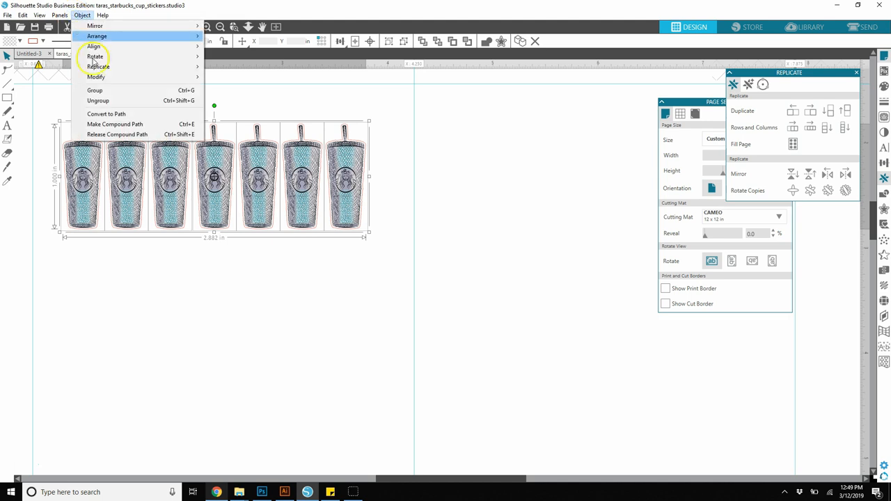
mouse_move(195, 92)
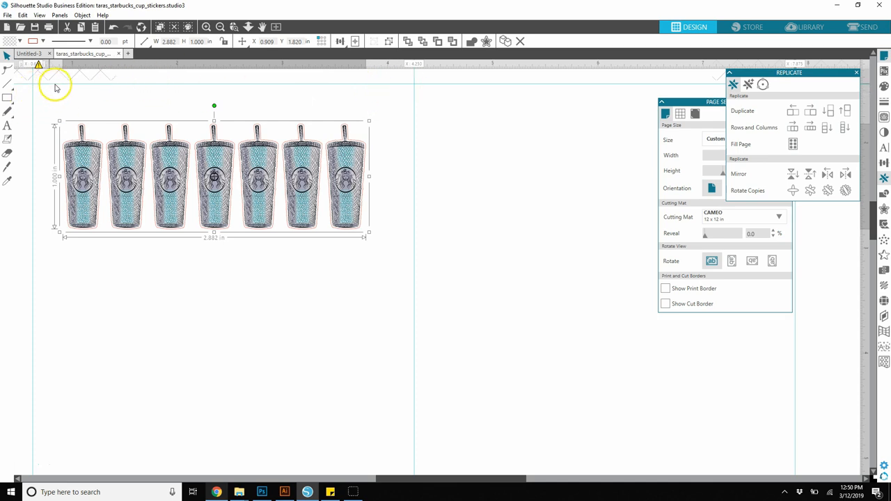
mouse_move(421, 103)
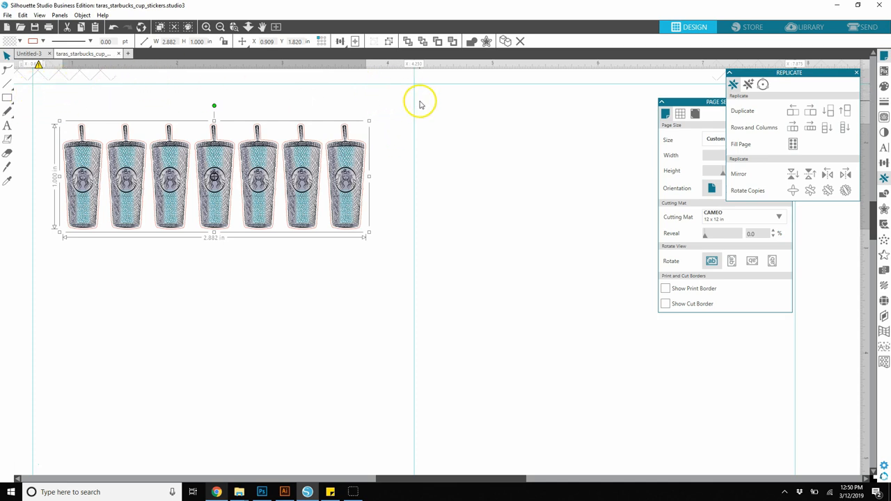
scroll("down", 3)
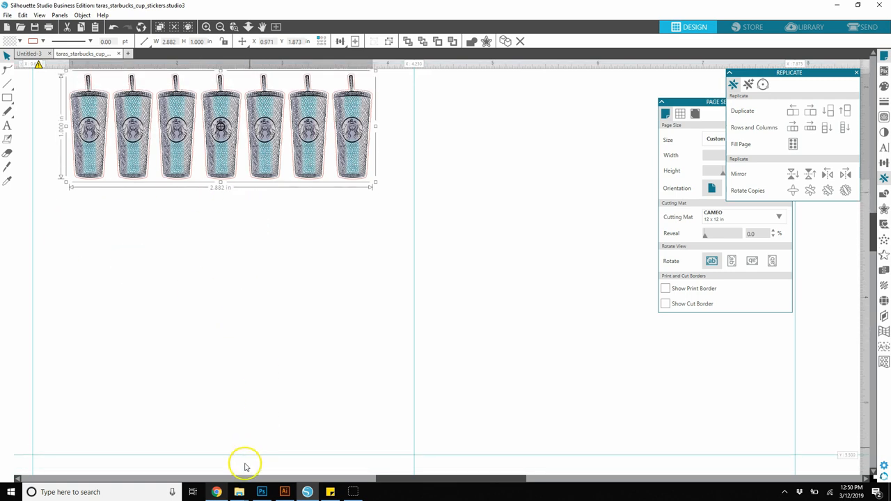
mouse_move(470, 220)
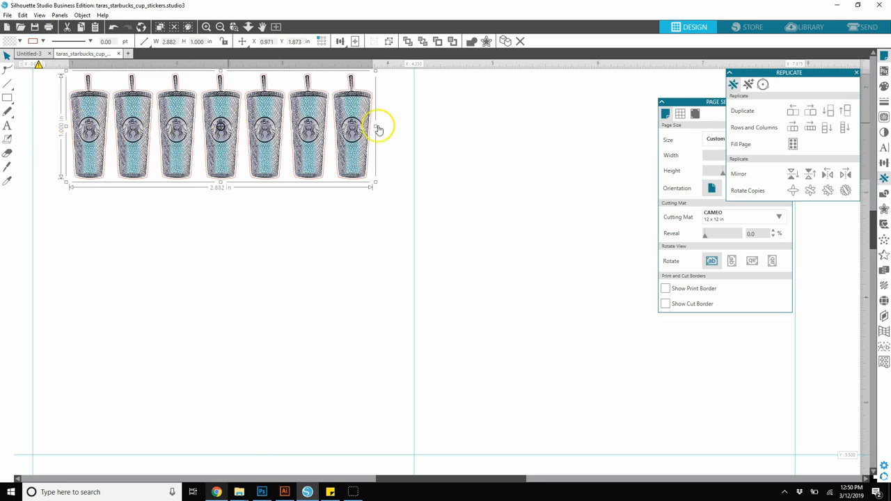
mouse_move(306, 128)
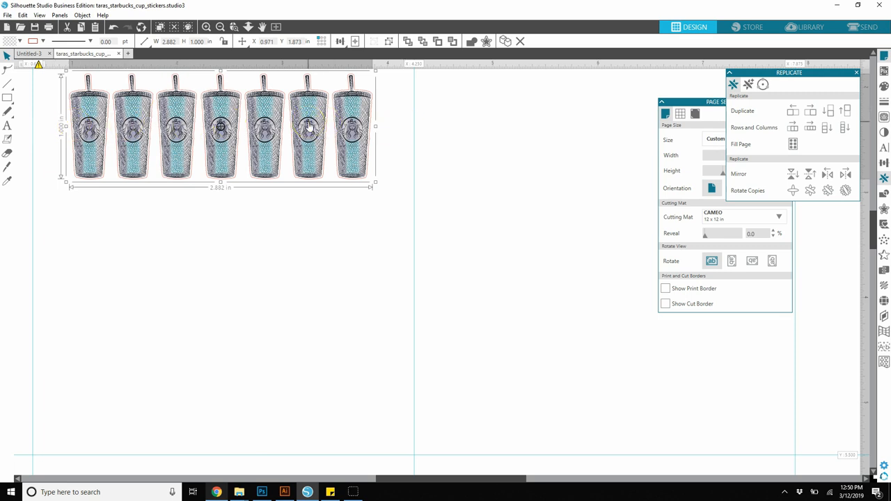
left_click(49, 106)
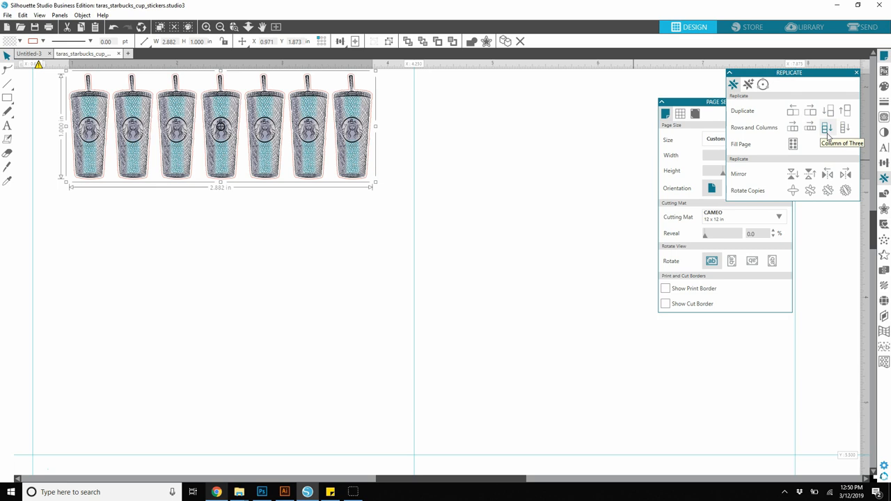
mouse_move(852, 129)
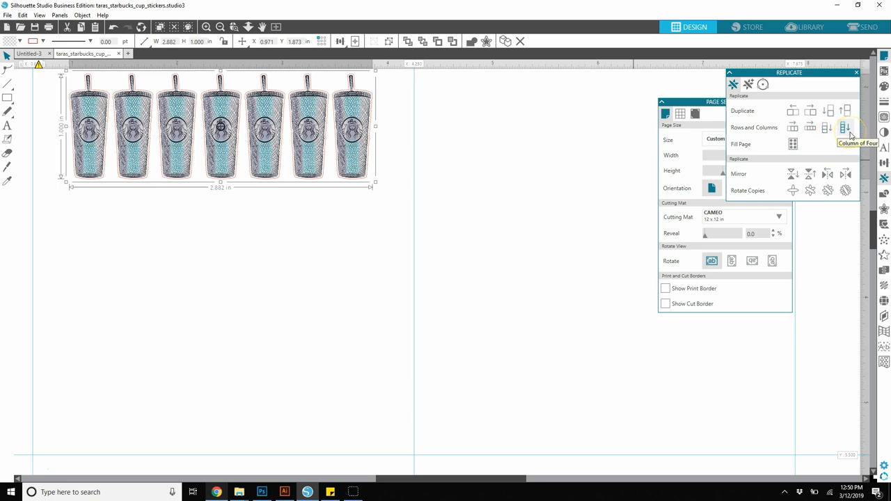
mouse_move(833, 111)
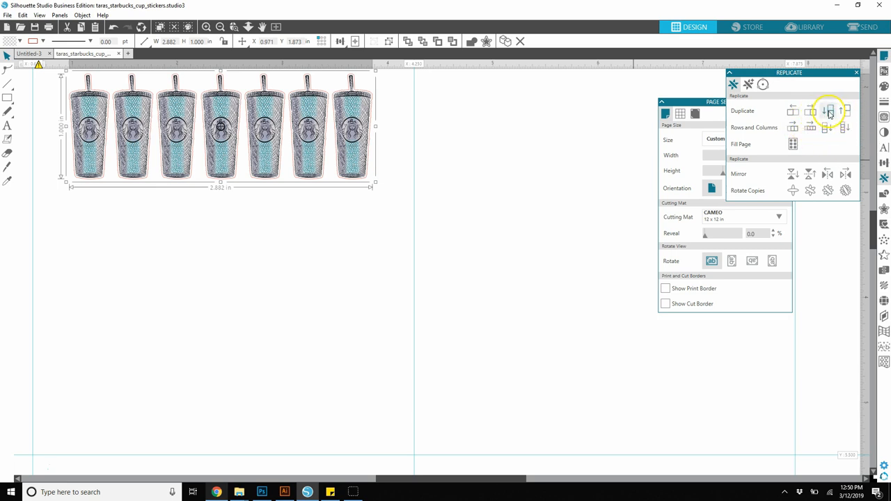
- Duplicate the row of seven cups below twice to build a 3x7 grid
left_click(828, 112)
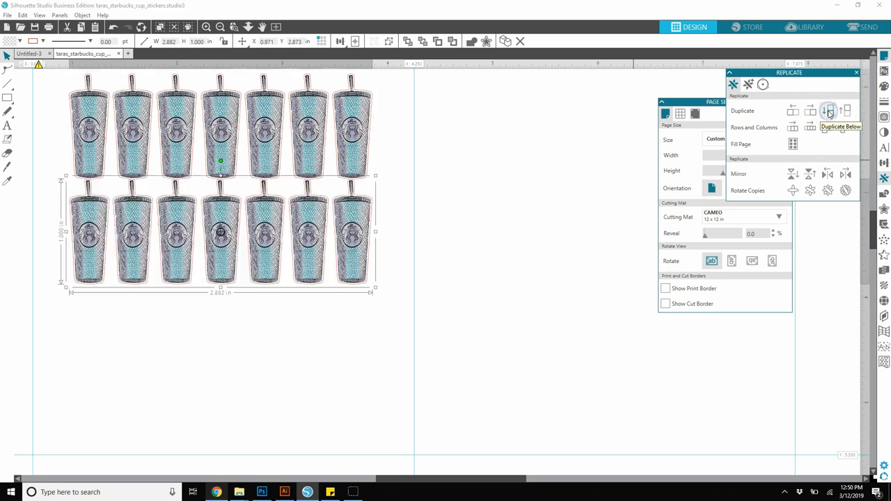
mouse_move(582, 267)
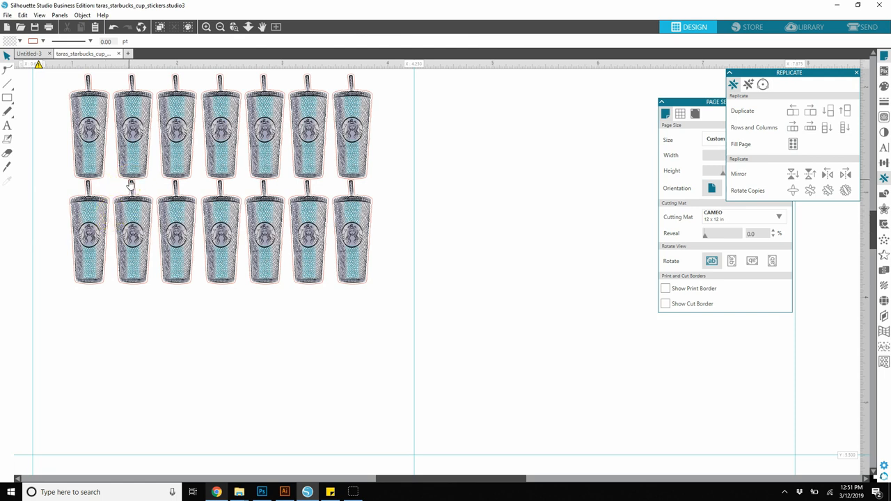
mouse_move(135, 183)
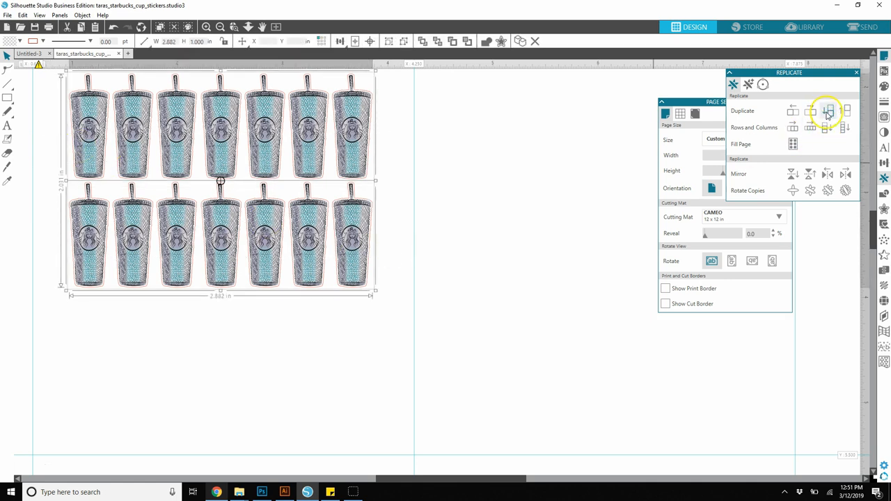
left_click(828, 111)
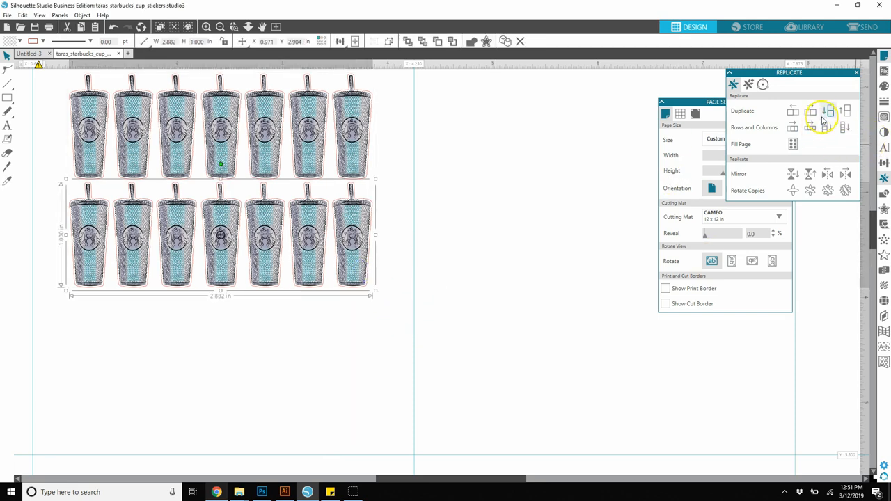
left_click(825, 111)
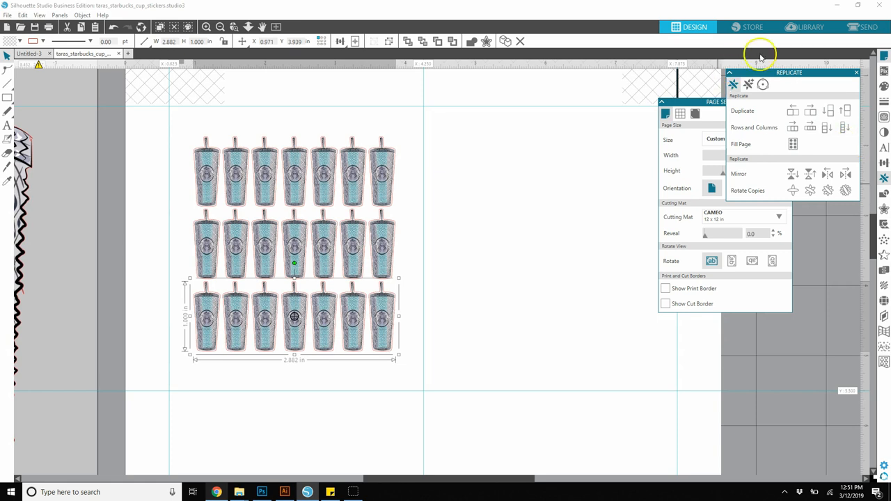
mouse_move(412, 165)
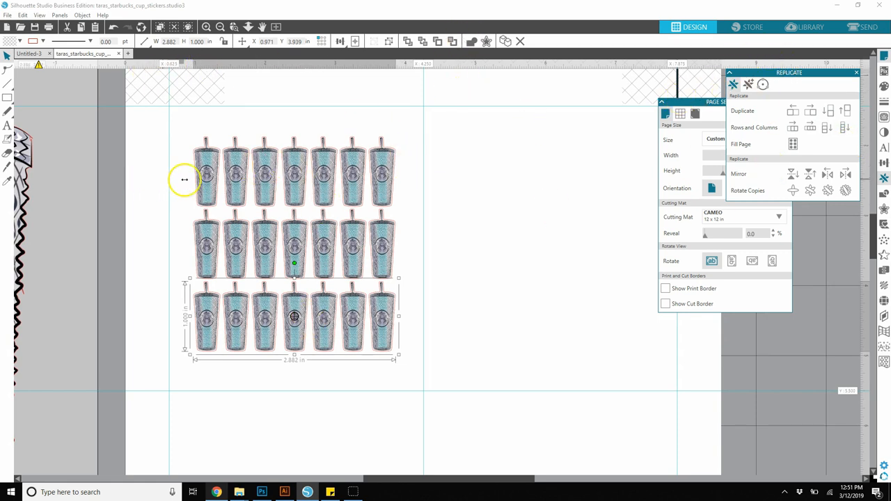
mouse_move(453, 160)
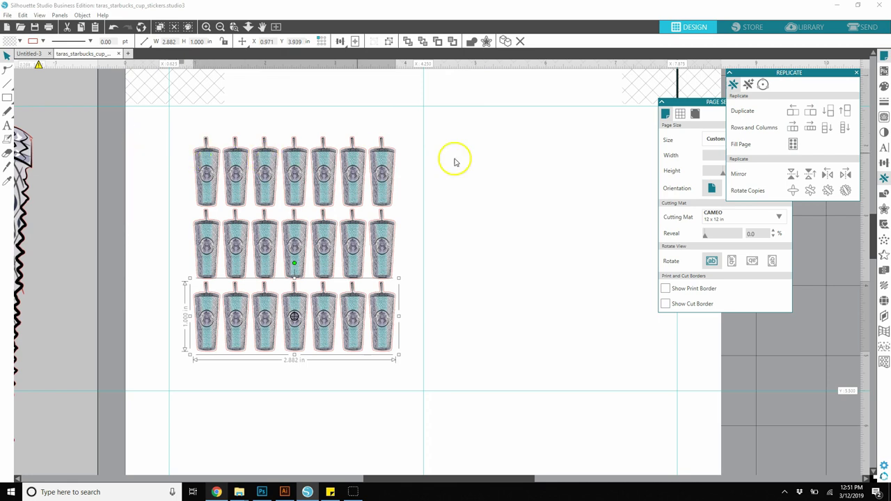
mouse_move(187, 131)
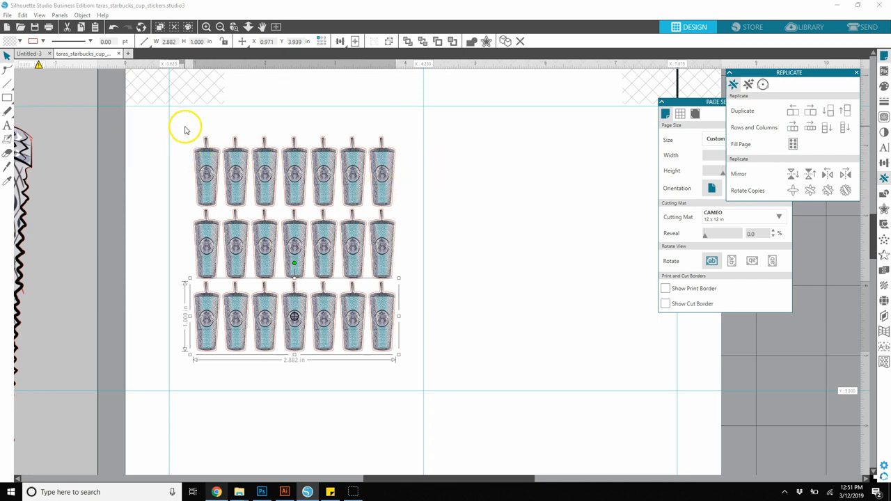
- Marquee-select all twenty-one cups of the 3x7 grid together
left_click_drag(184, 128, 465, 349)
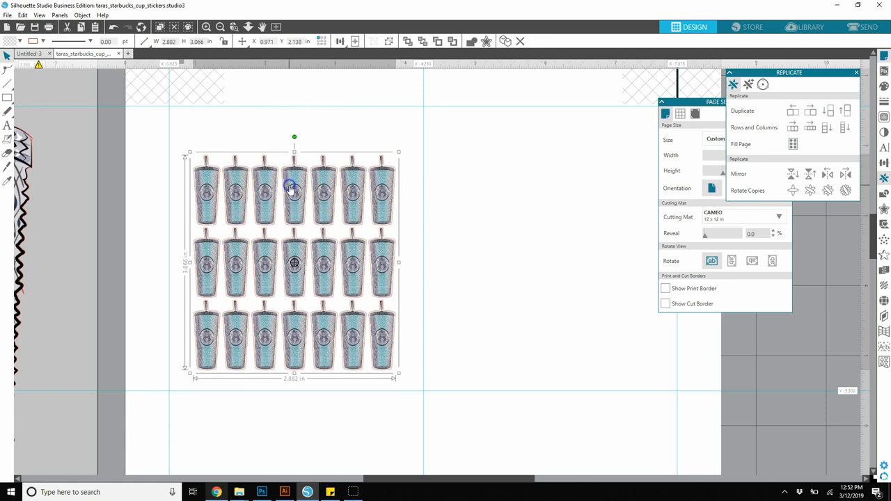
mouse_move(263, 186)
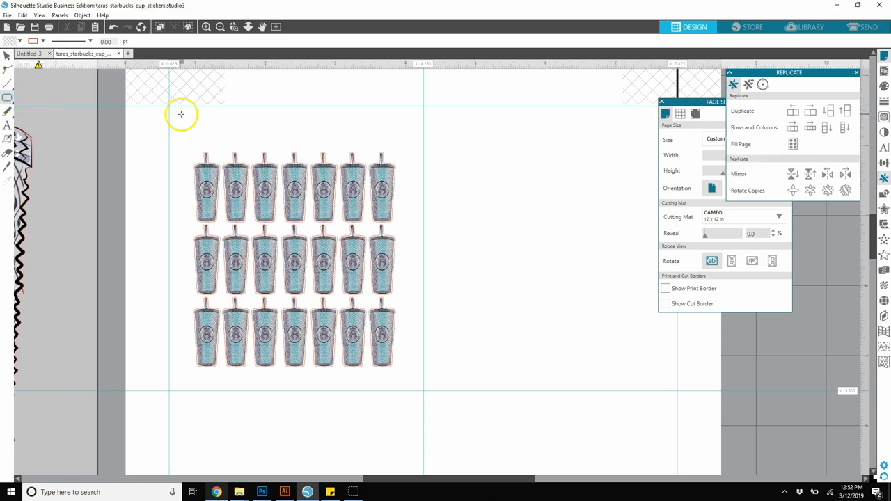
left_click_drag(180, 114, 390, 132)
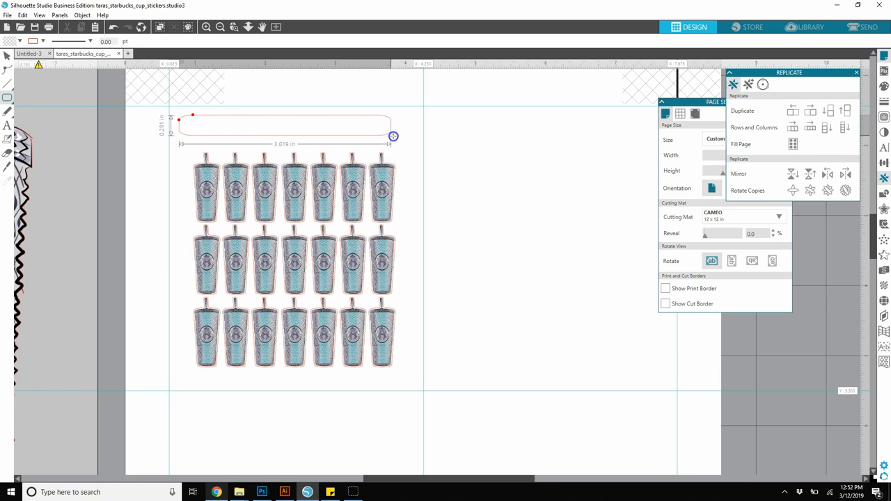
left_click_drag(393, 137, 416, 142)
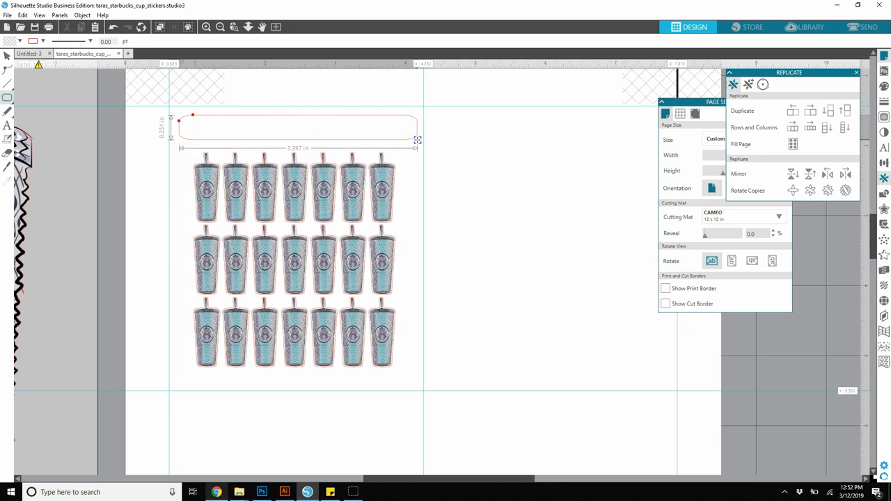
left_click_drag(417, 139, 412, 131)
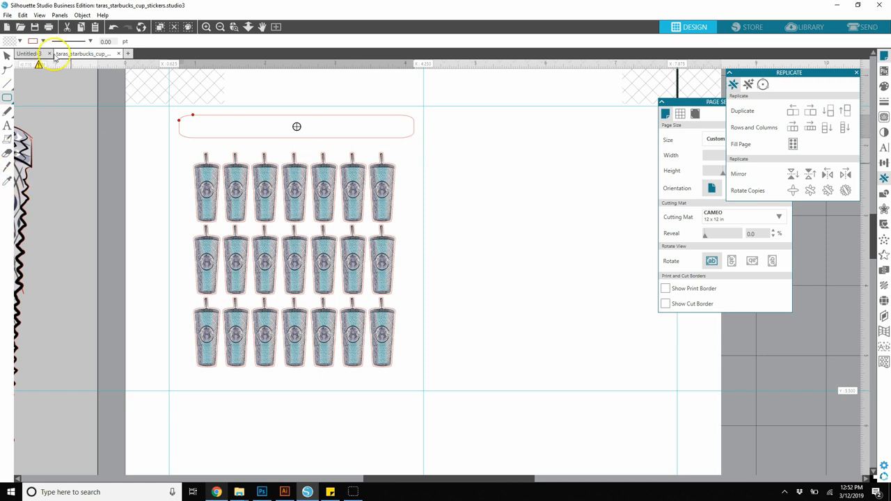
left_click(43, 41)
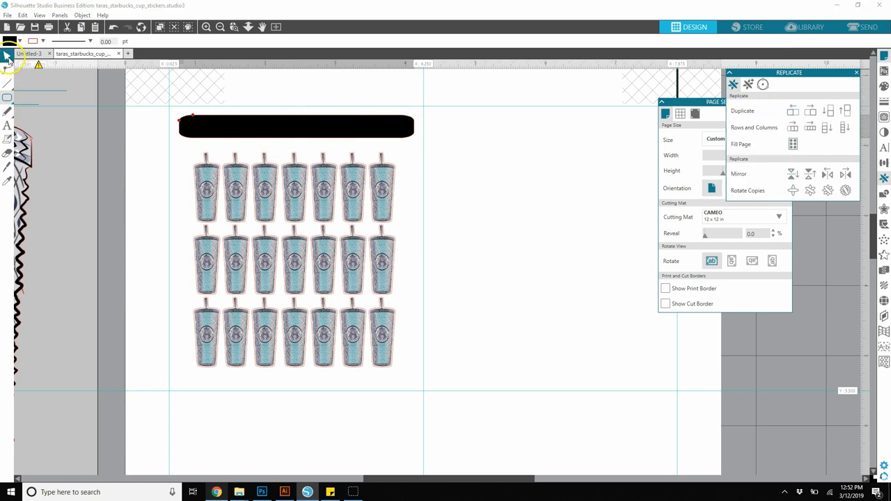
left_click(259, 128)
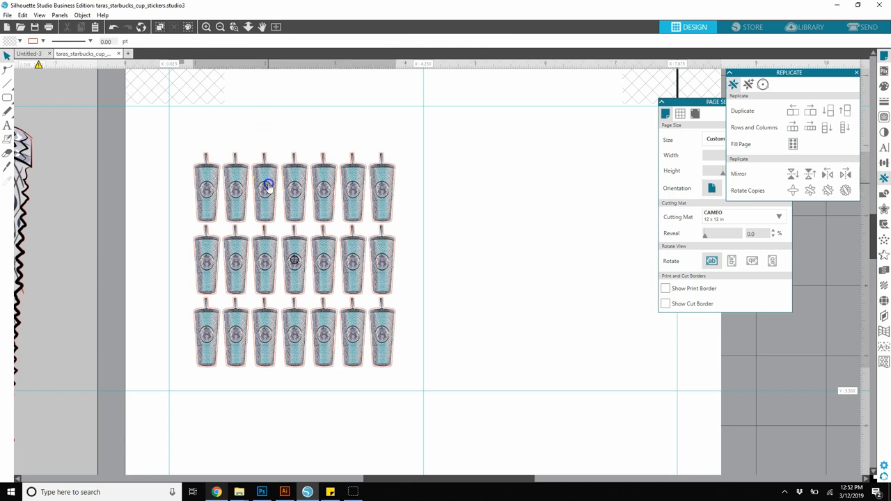
- Select the 3x7 cup grid and nudge it slightly lower on the page
left_click(270, 183)
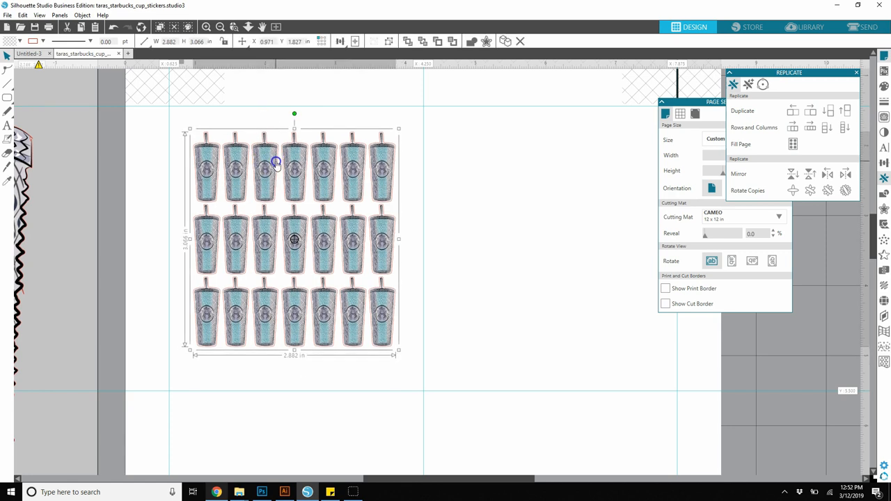
left_click_drag(276, 162, 282, 167)
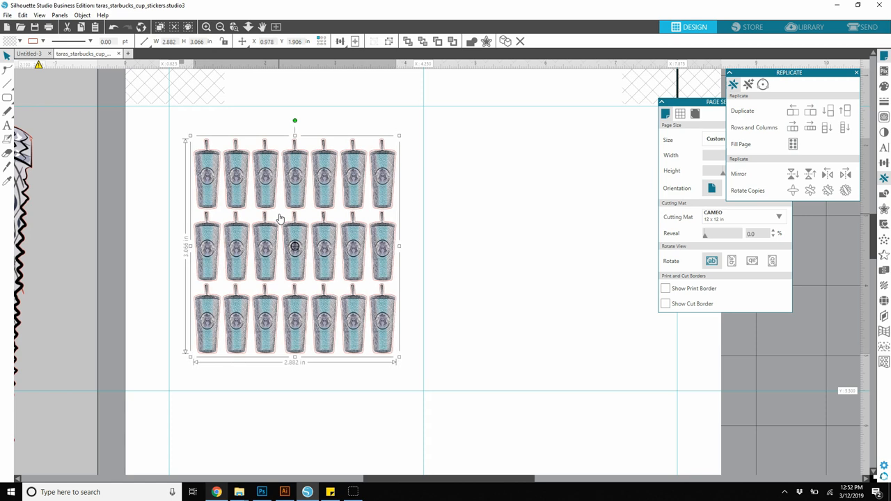
mouse_move(401, 482)
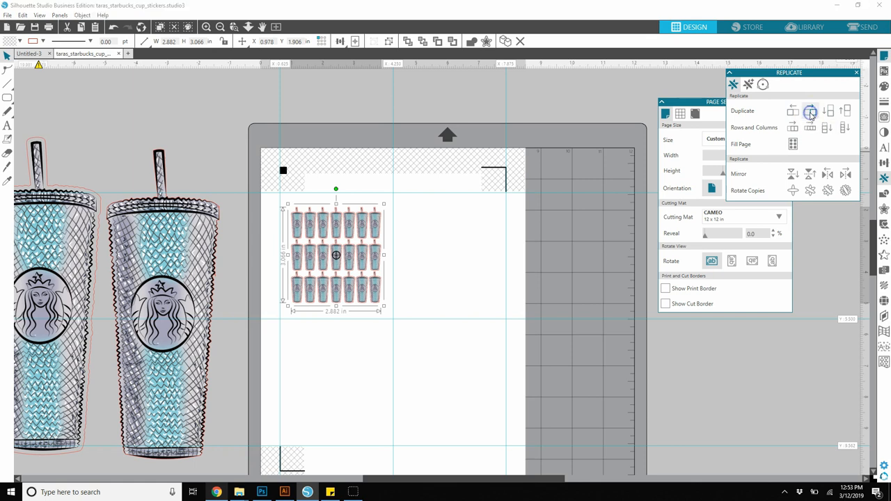
- Duplicate the 3x7 grid to the right and position the copy beside the original
left_click(807, 111)
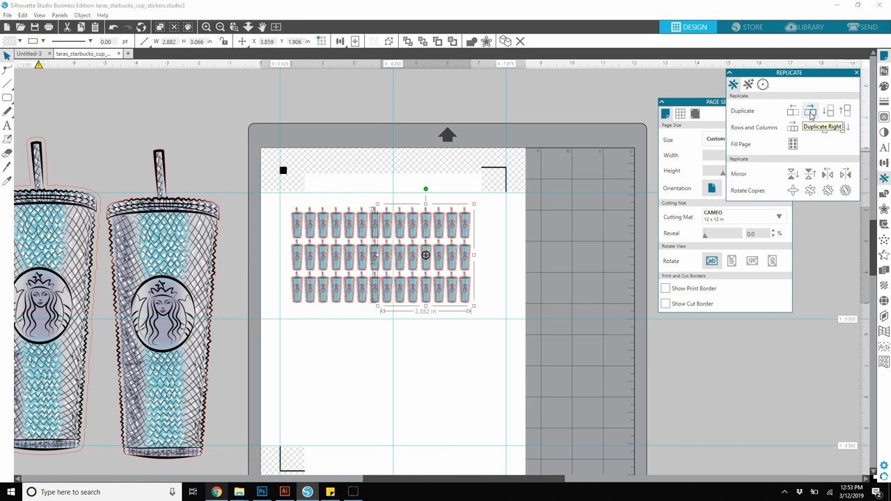
mouse_move(387, 224)
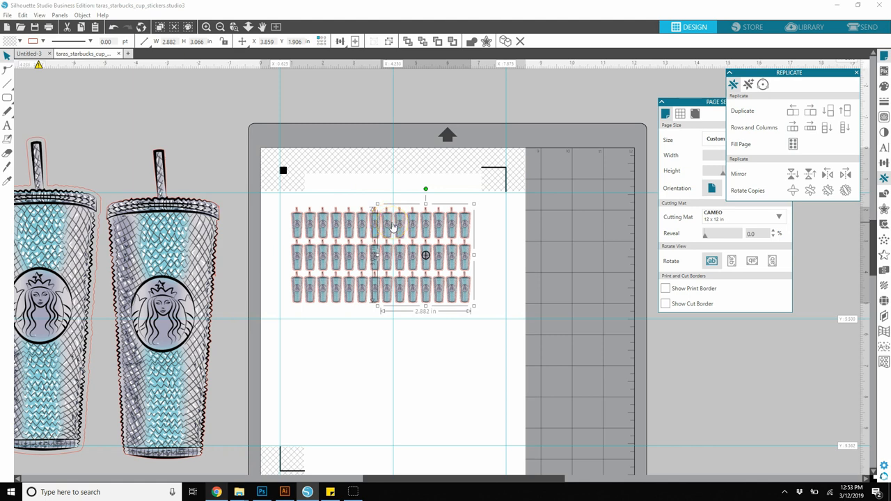
left_click_drag(382, 257, 456, 257)
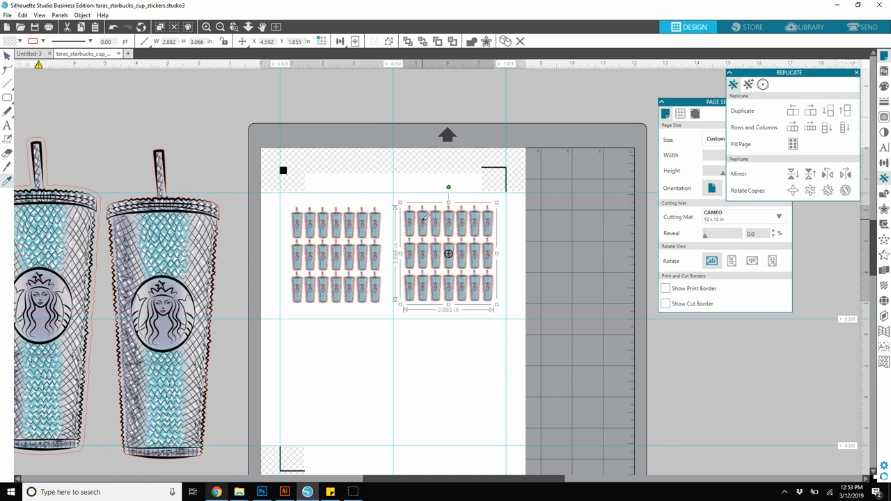
left_click_drag(449, 254, 426, 256)
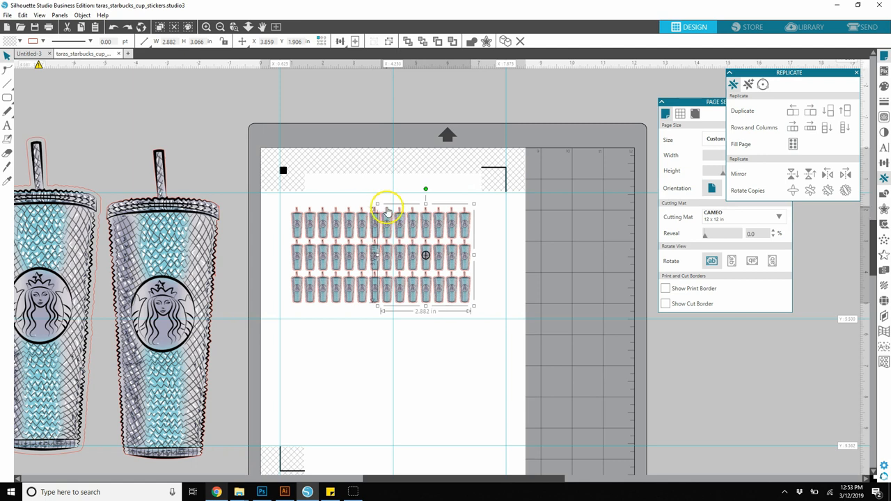
mouse_move(409, 225)
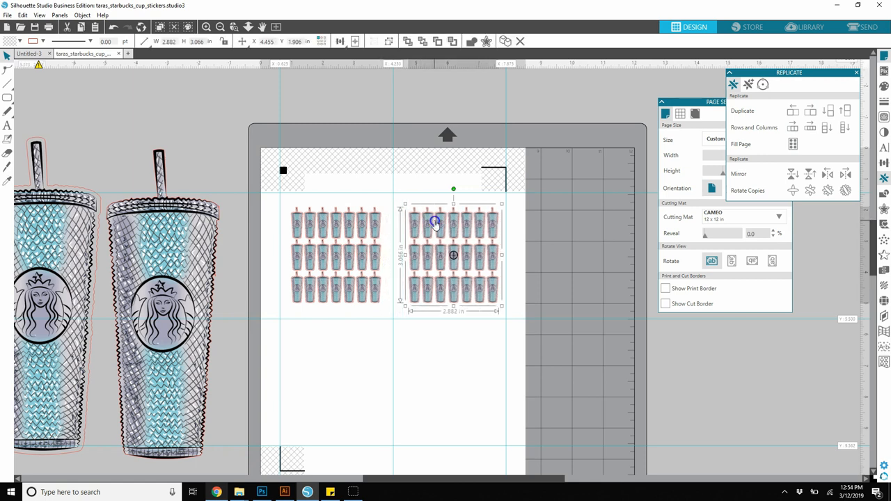
left_click_drag(454, 222, 433, 220)
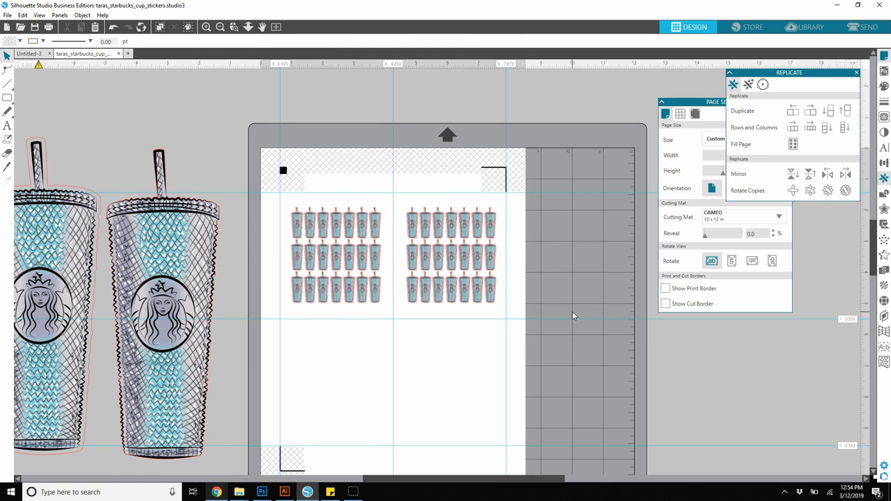
- Duplicate both grids below and move the copies to the page's bottom half, giving four grids
left_click(450, 256)
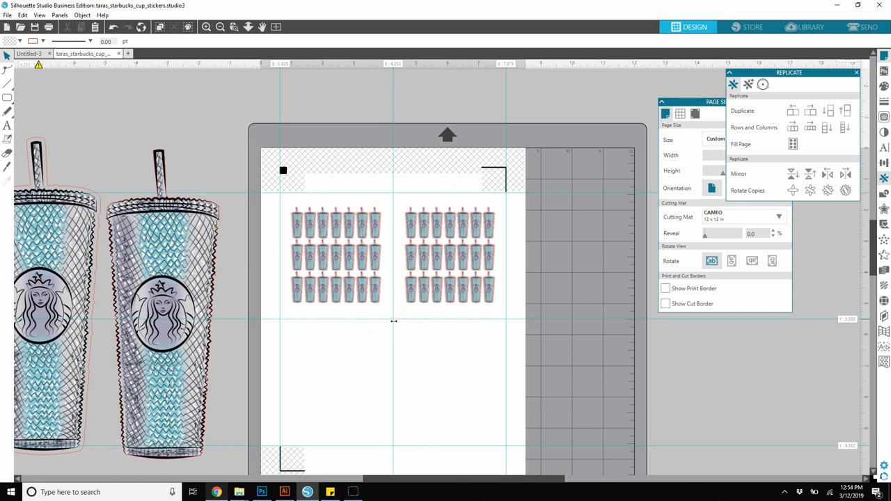
left_click(335, 255)
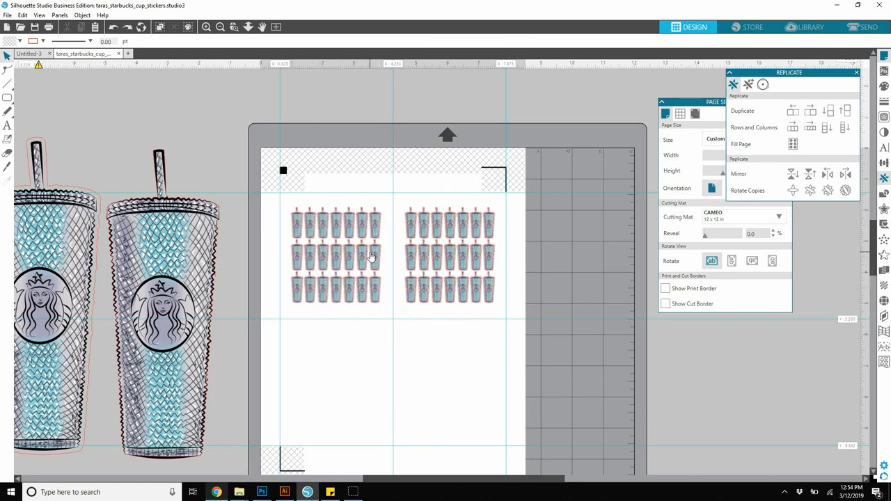
left_click(368, 258)
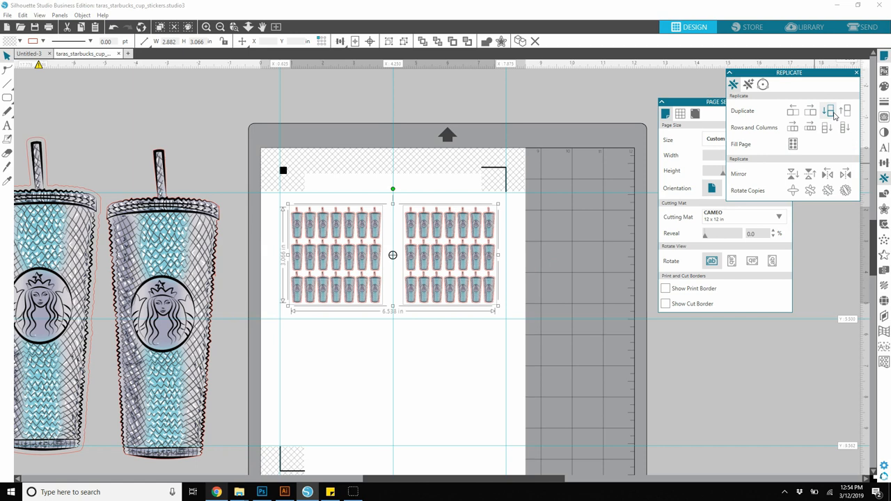
left_click(828, 110)
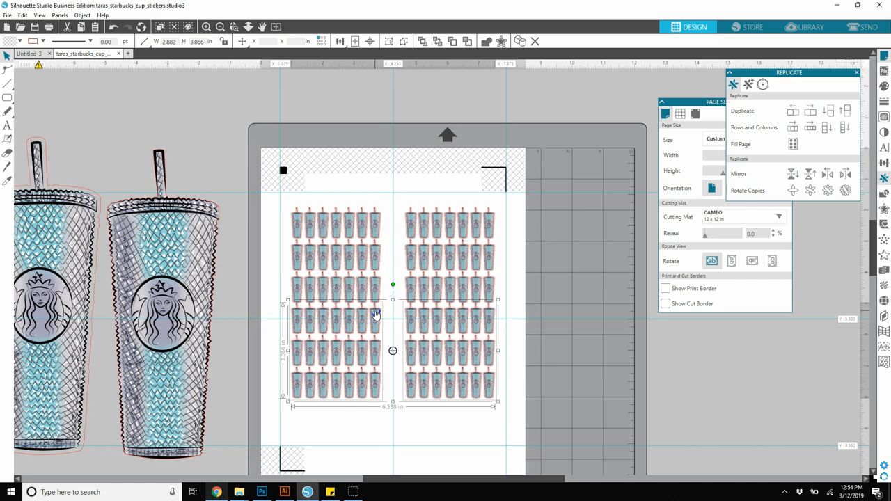
left_click_drag(376, 314, 373, 339)
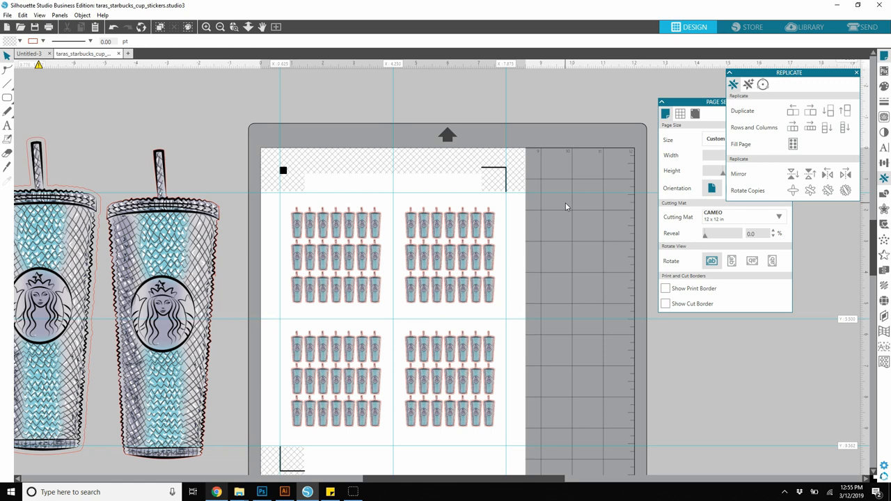
left_click(8, 14)
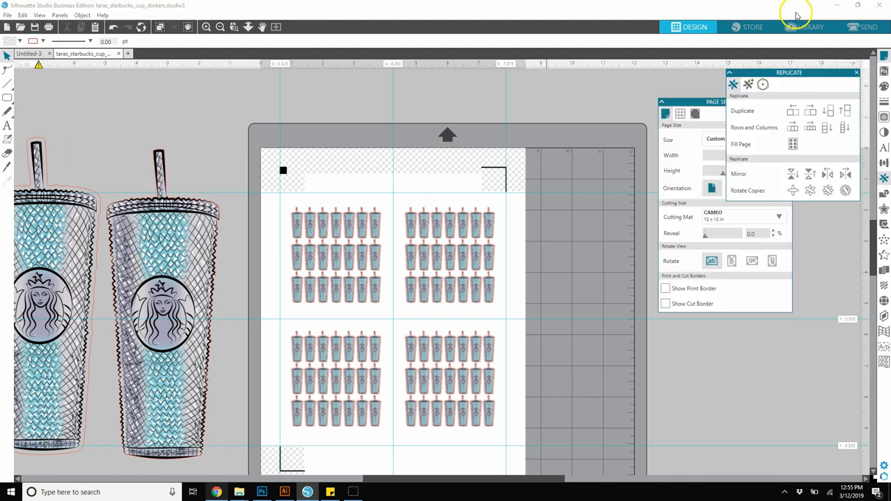
- Switch to the Send panel showing red cut lines around all eighty-four stickers
left_click(855, 27)
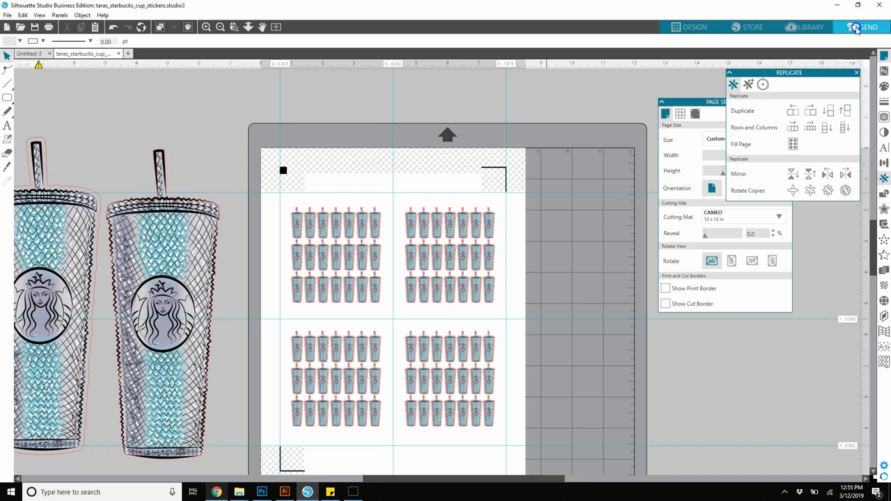
left_click(856, 27)
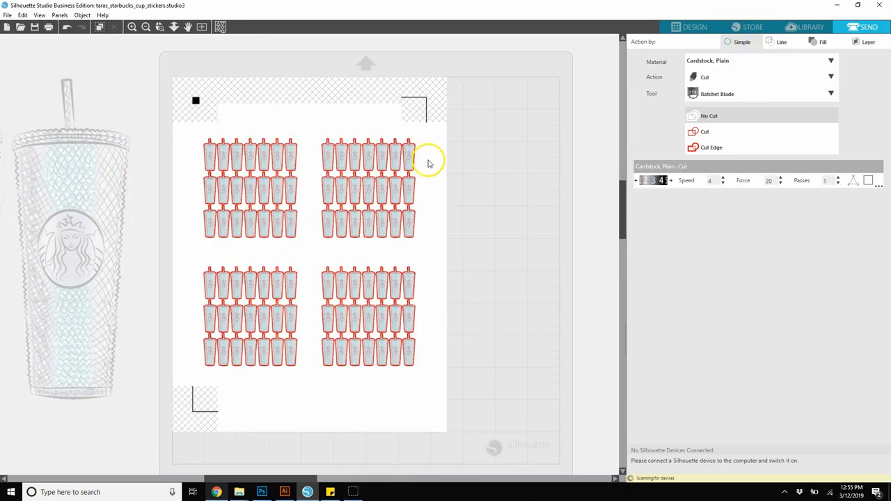
mouse_move(331, 182)
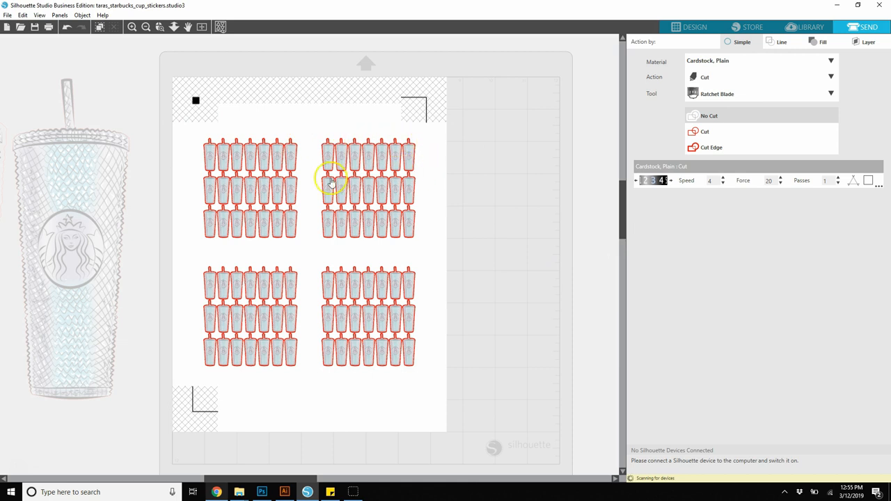
mouse_move(449, 324)
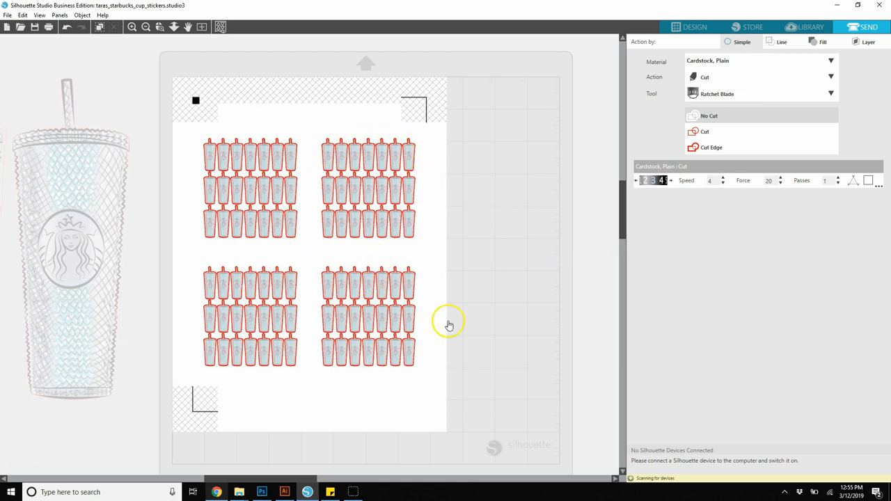
mouse_move(464, 334)
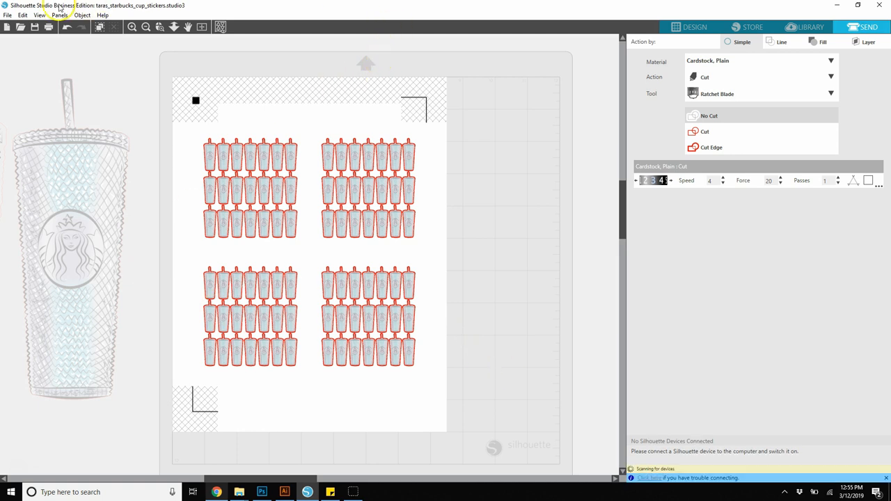
- Bring up the Print dialog from the File menu with the HP DJ 2600 series printer selected
left_click(9, 14)
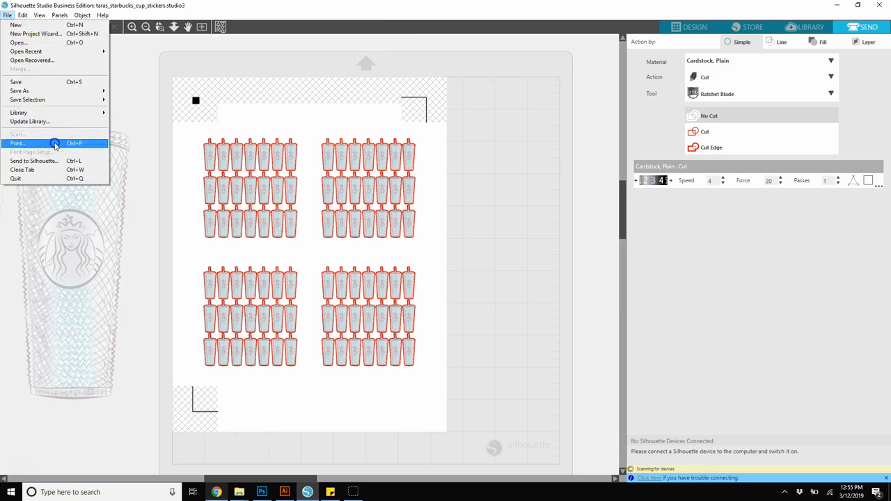
left_click(21, 142)
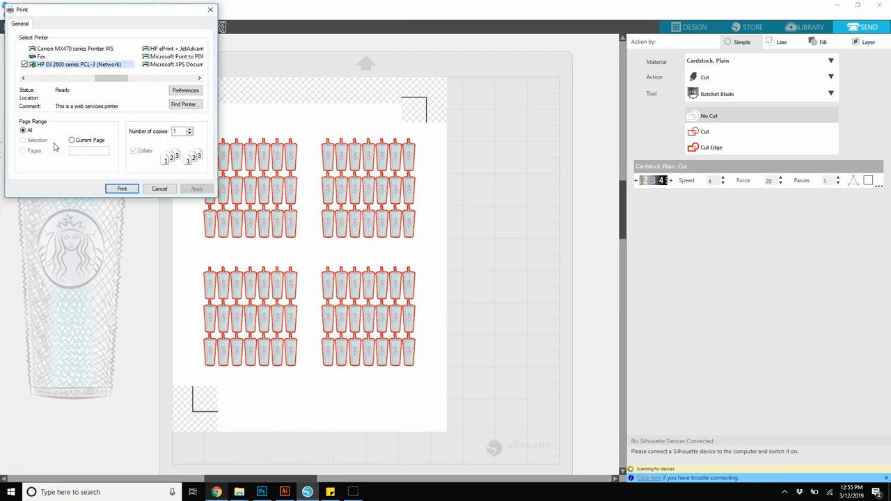
left_click(104, 67)
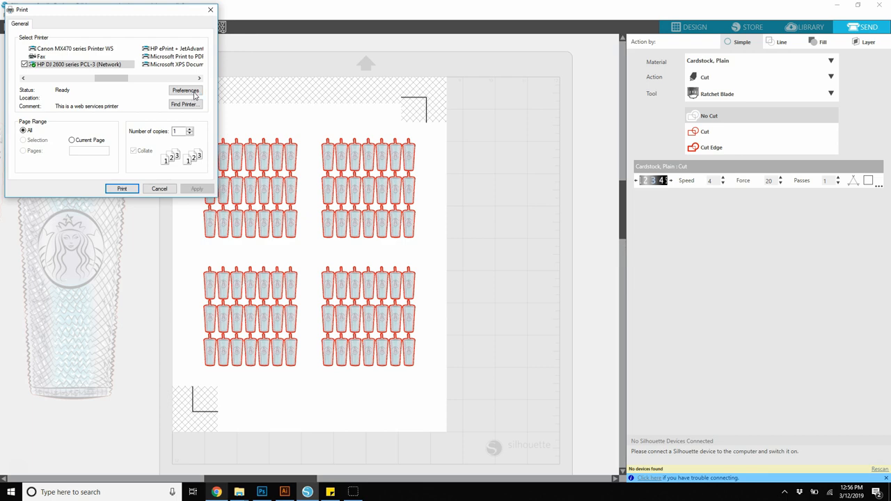
- Set HP printer preferences to Plain Paper media, Best quality, one page per sheet, no two-sided printing
left_click(183, 91)
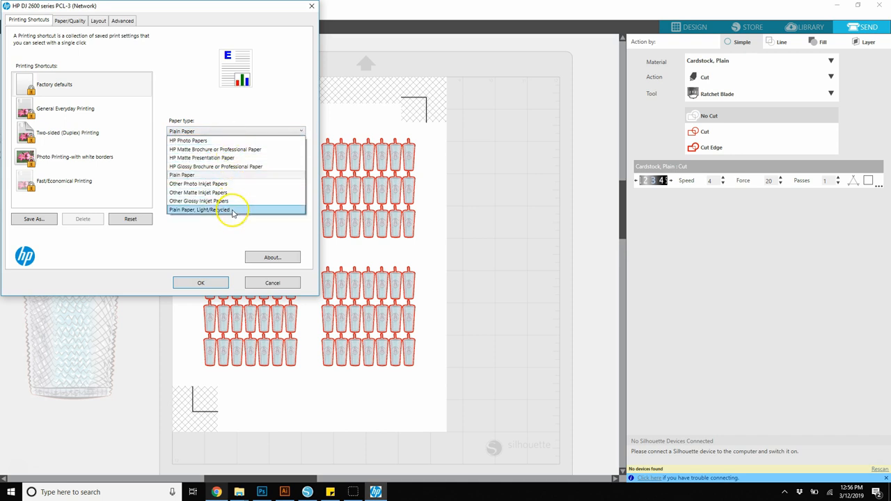
mouse_move(235, 178)
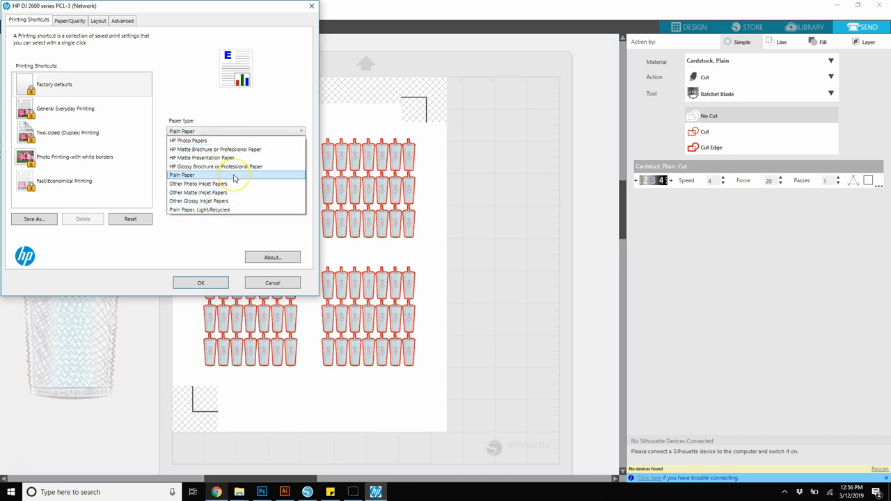
left_click(202, 176)
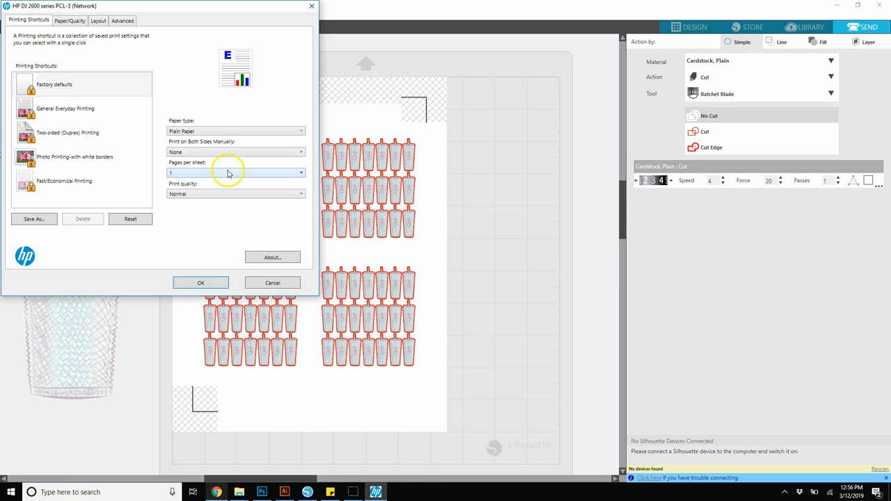
left_click(235, 194)
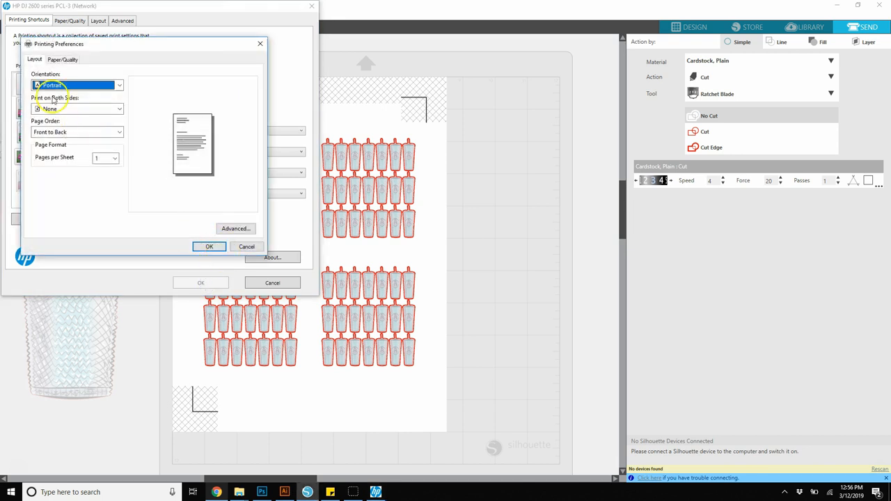
mouse_move(91, 140)
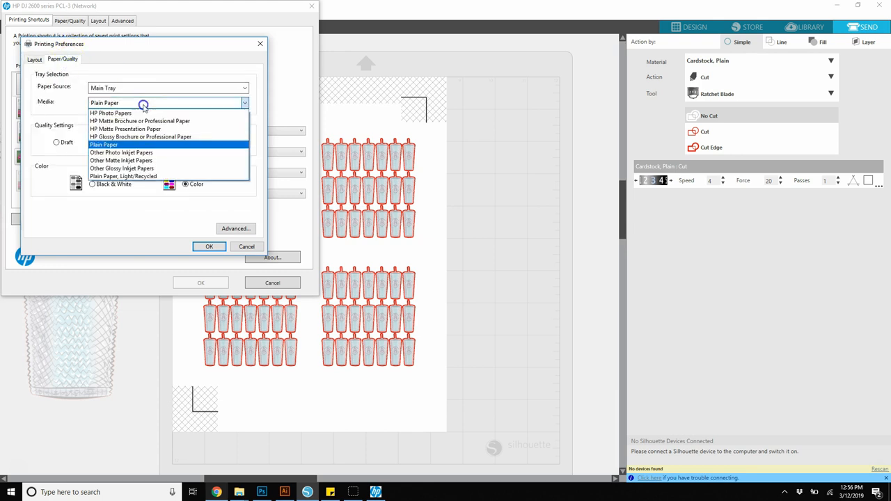
left_click(123, 144)
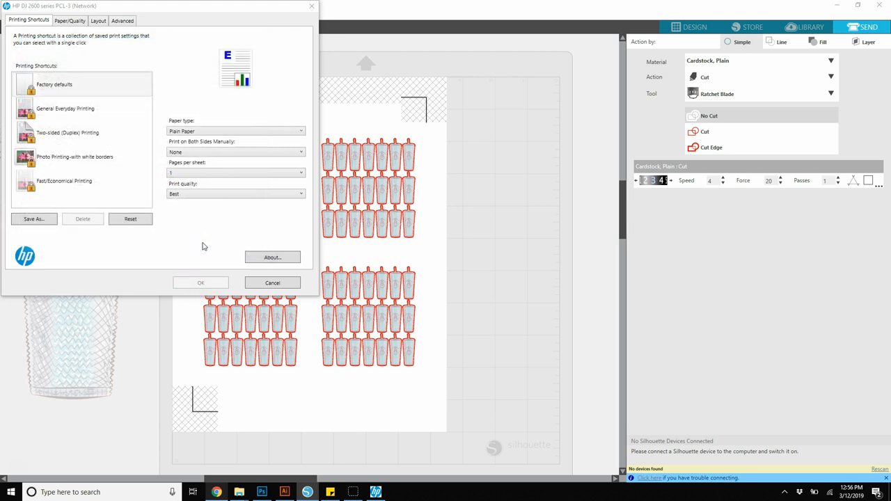
mouse_move(318, 16)
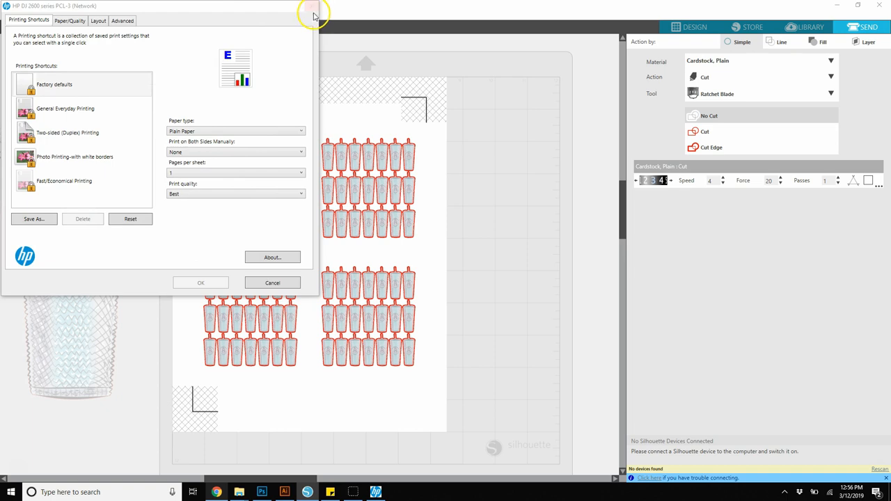